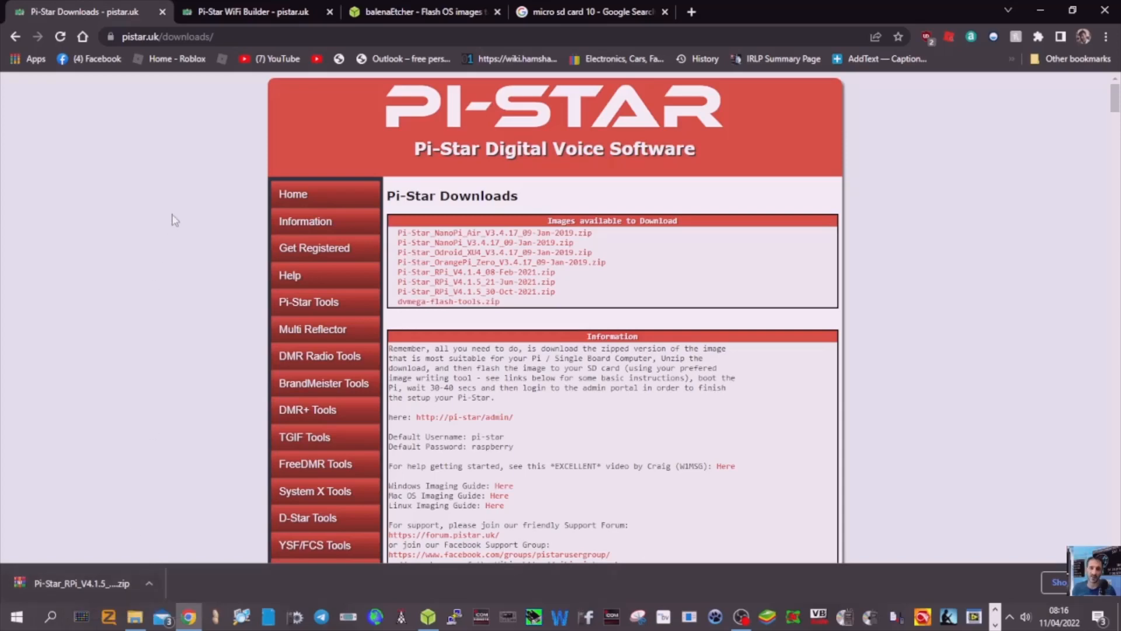
Bring the balenaEtcher window to the front, leaving the Pi-Star downloads tab.
click(423, 11)
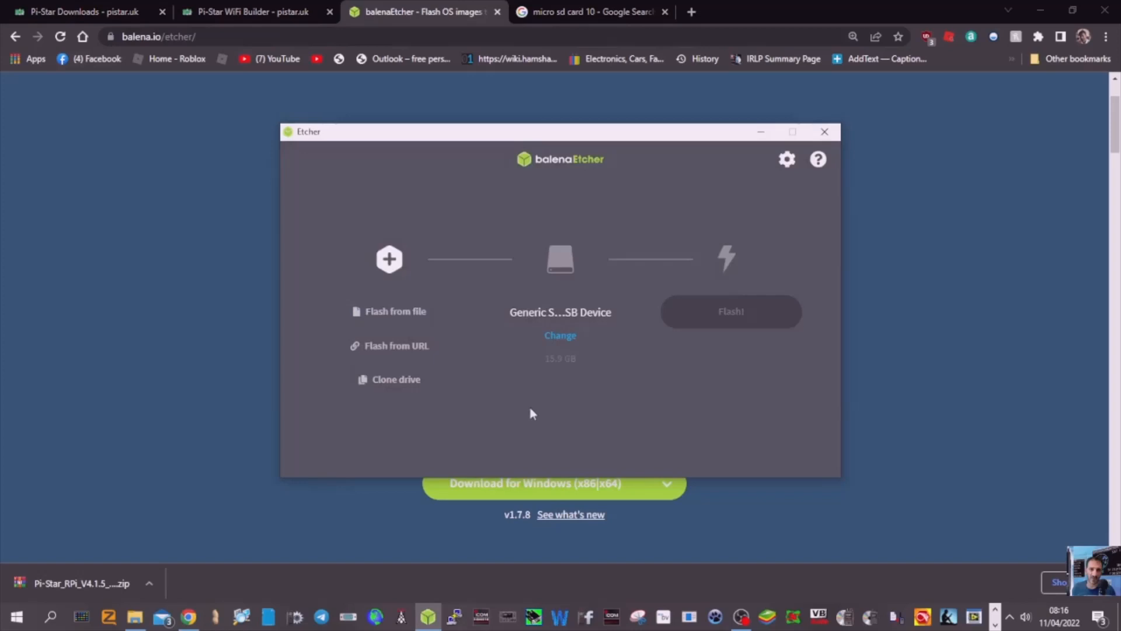
Load the downloaded 1.94 GB Pi-Star RPi .img as the image to flash.
click(395, 311)
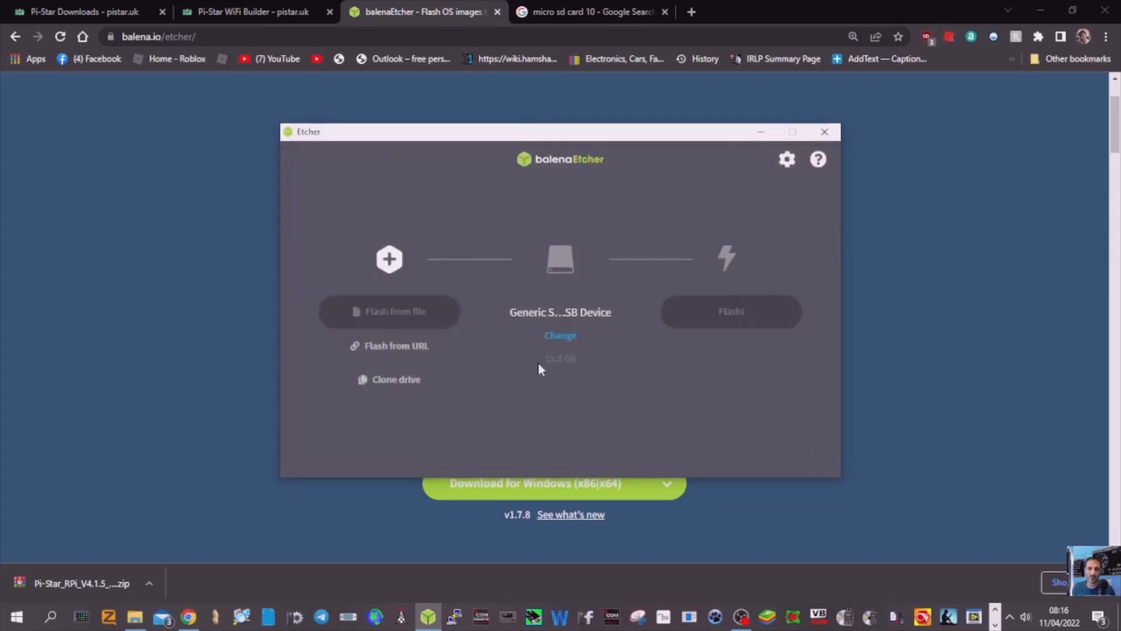
click(389, 311)
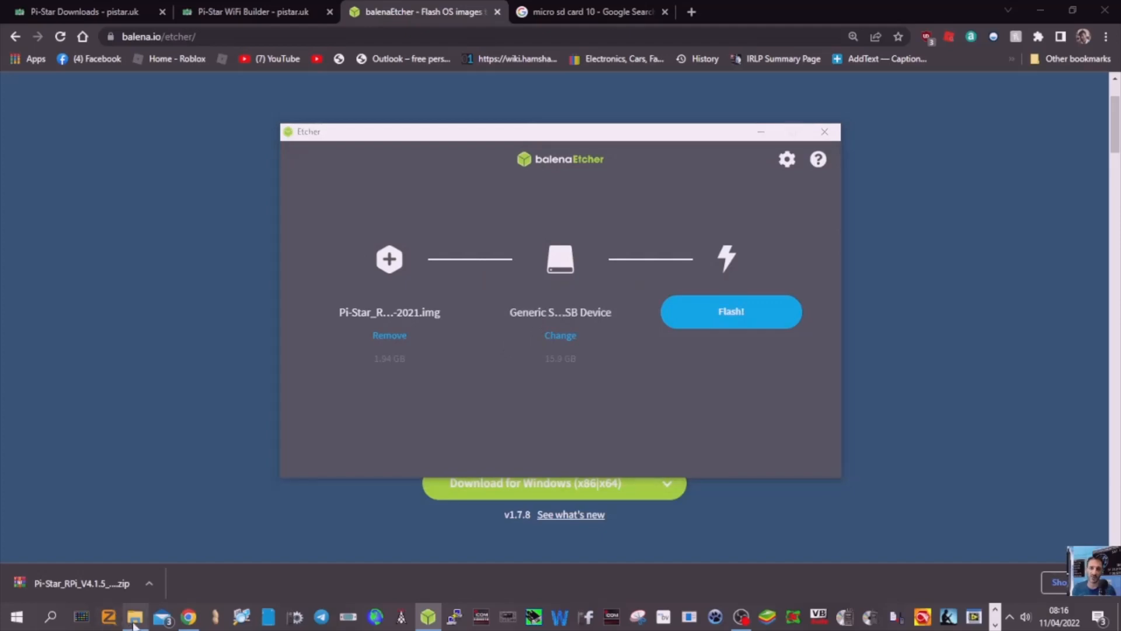
Show This PC's drives in File Explorer to find the boot (E:) card.
right_click(136, 616)
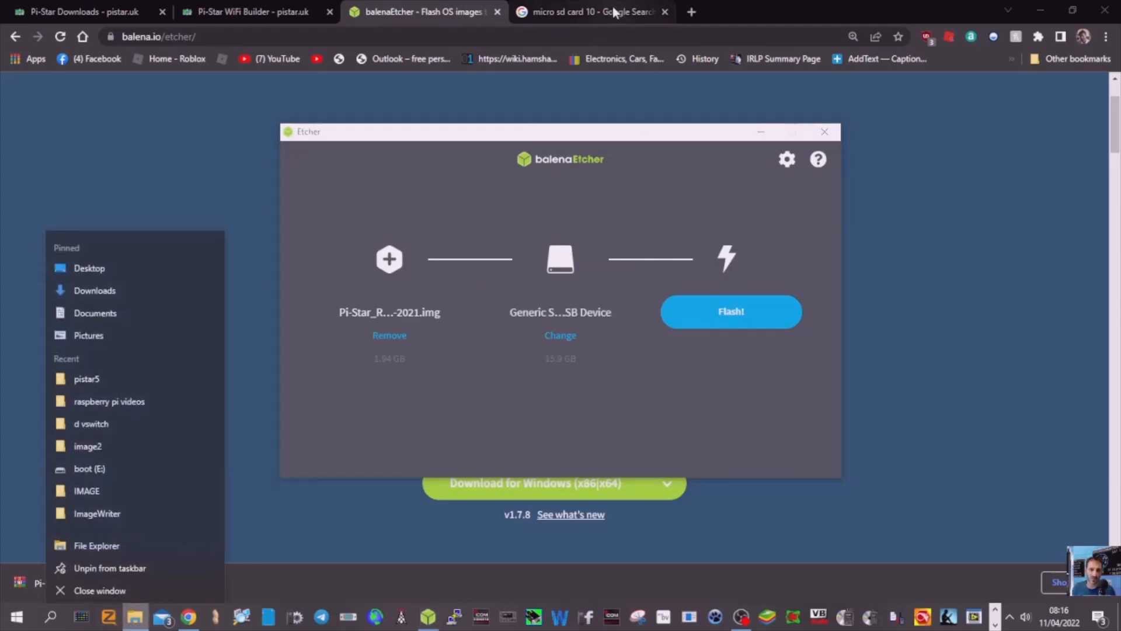
click(586, 12)
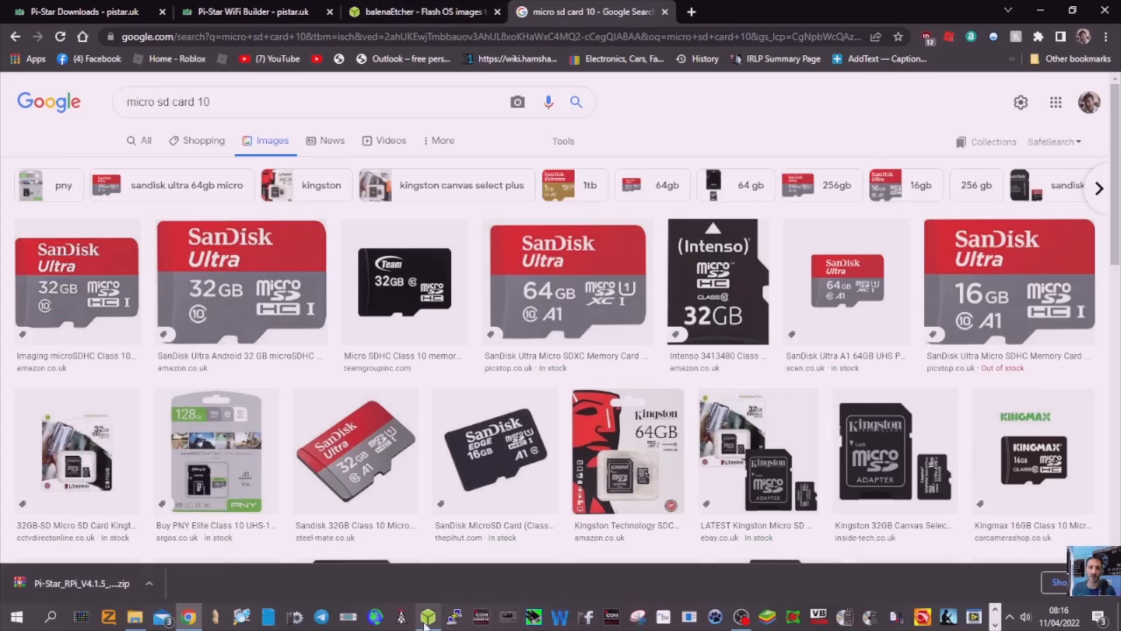
click(428, 616)
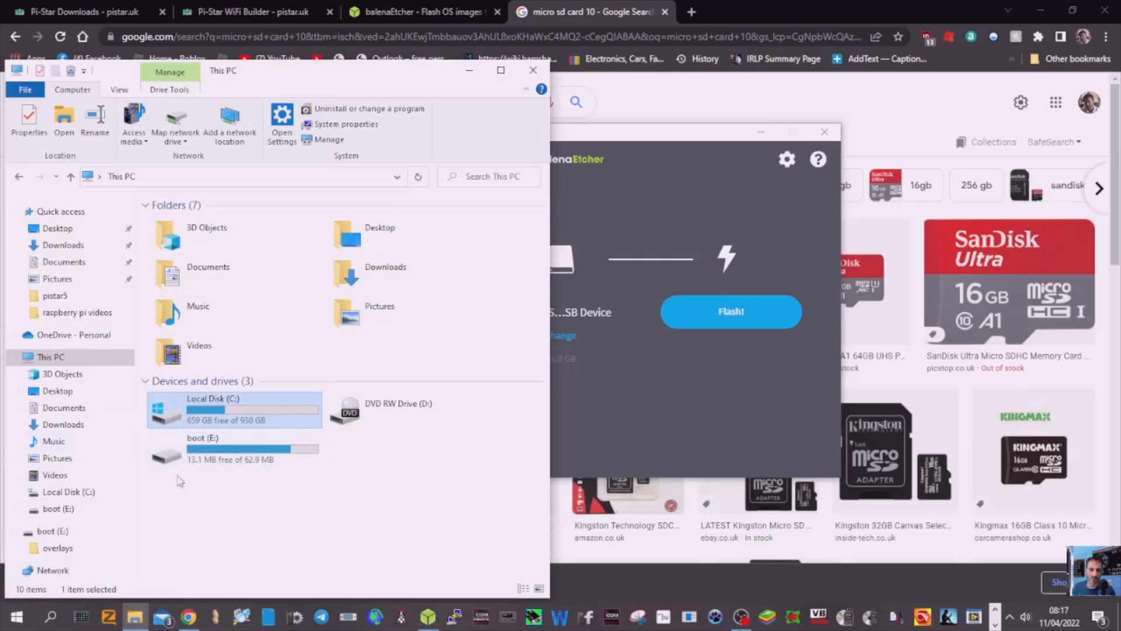
mouse_move(225, 486)
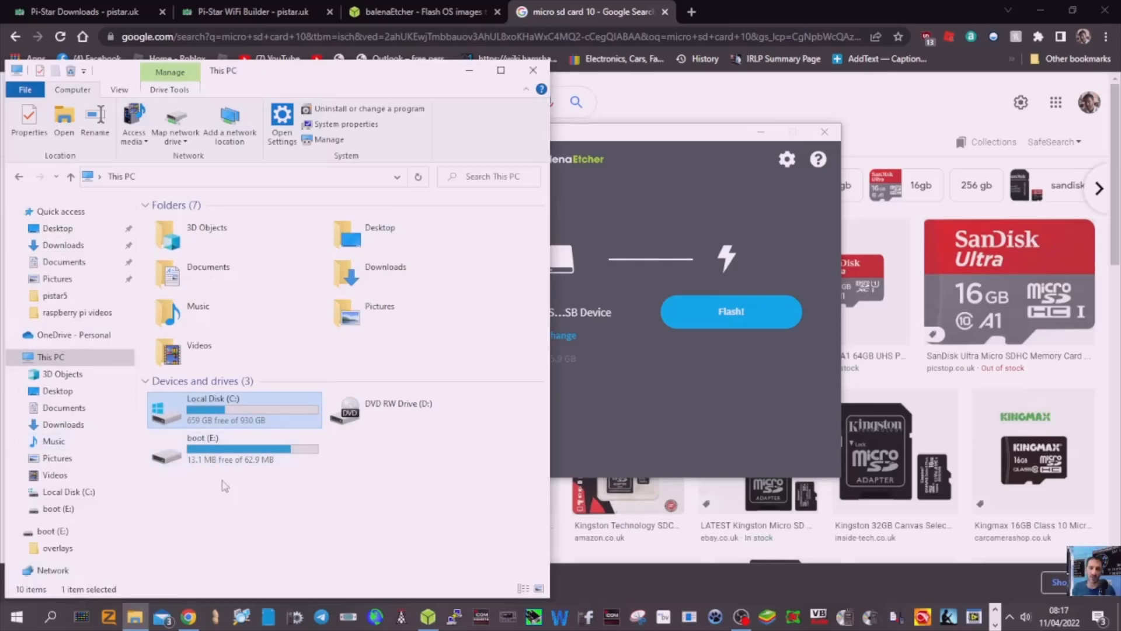
mouse_move(558, 107)
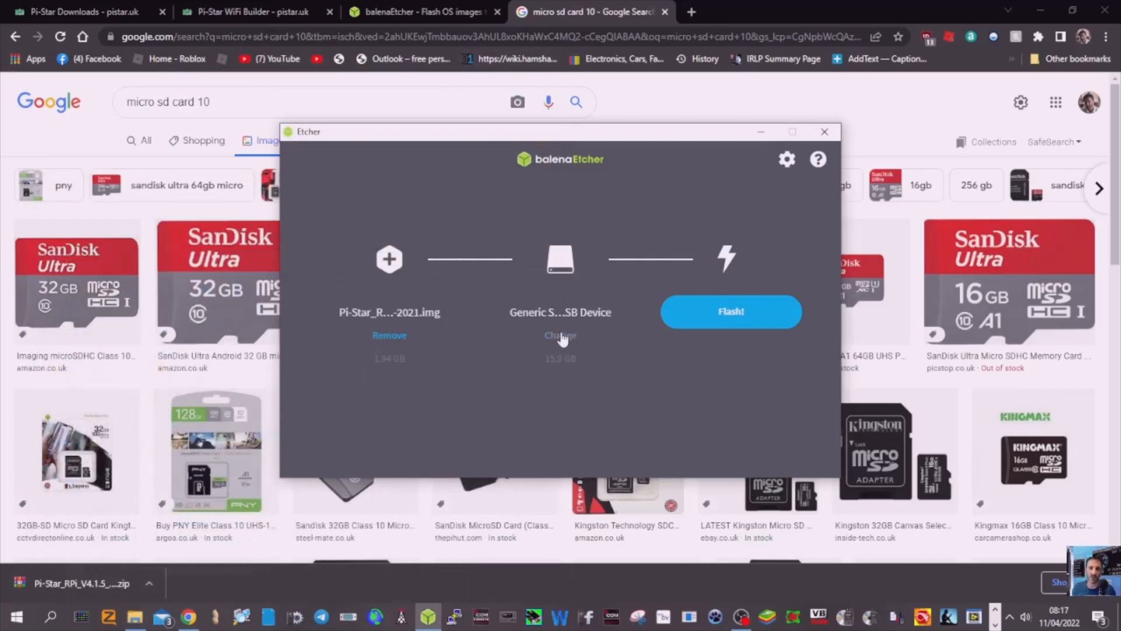
Confirm the 15.9 GB generic storage device at E:\ as Etcher's target, then minimise Etcher.
click(560, 335)
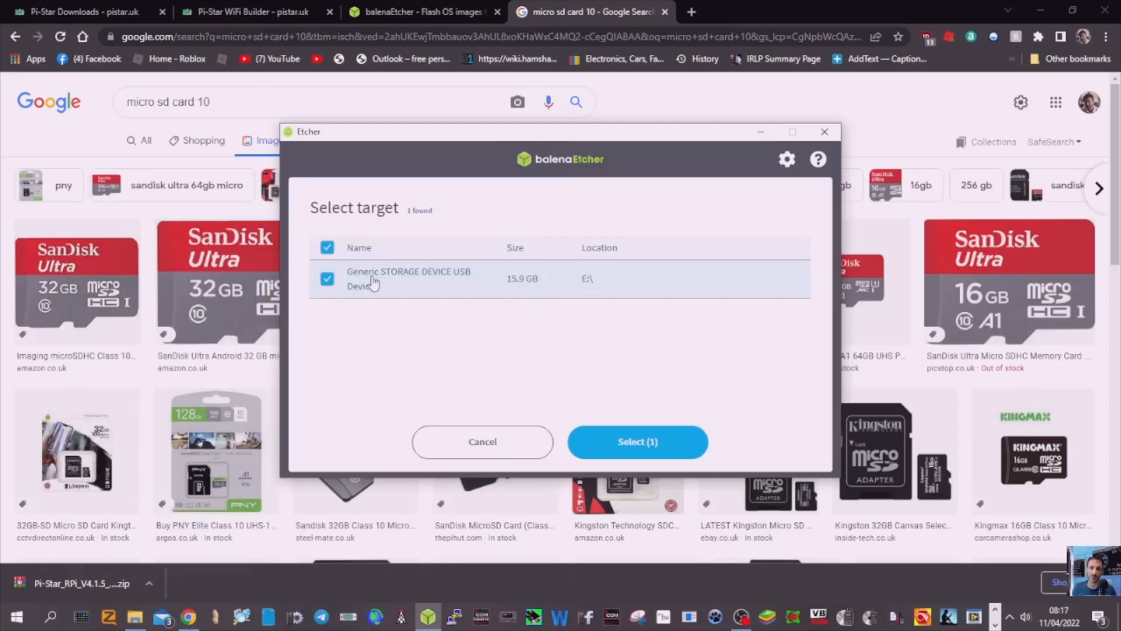
mouse_move(536, 295)
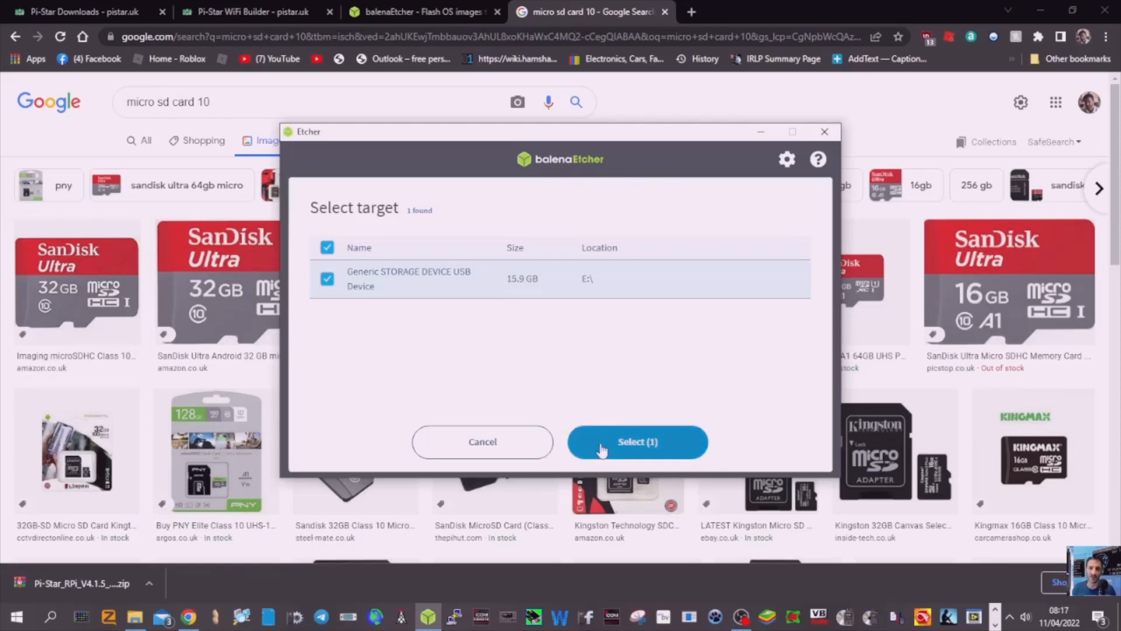
click(637, 441)
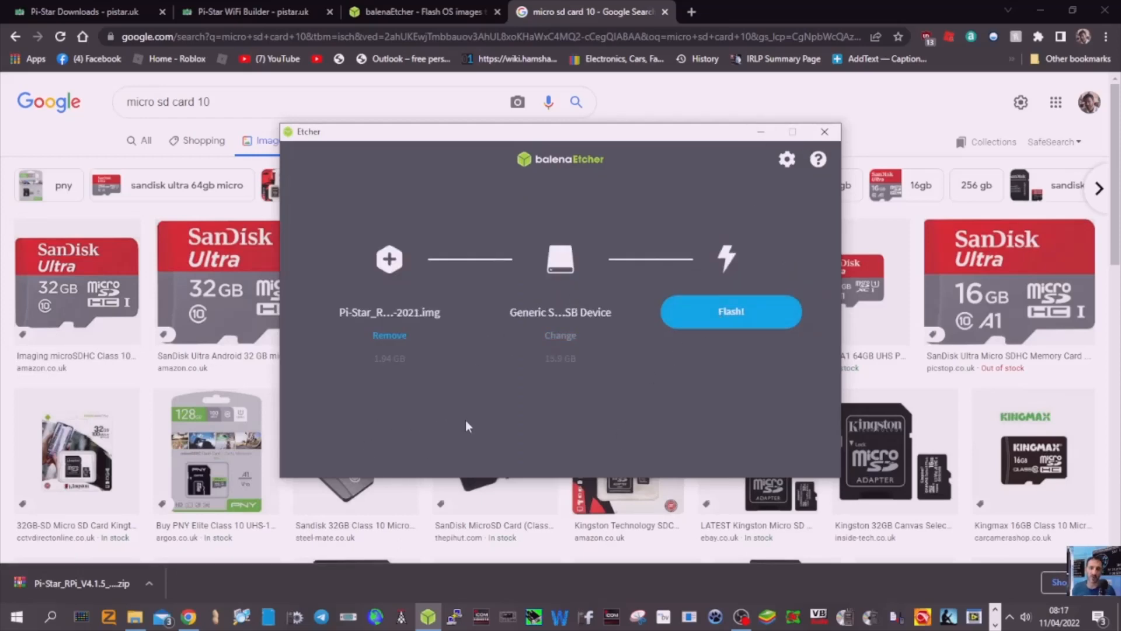
mouse_move(432, 437)
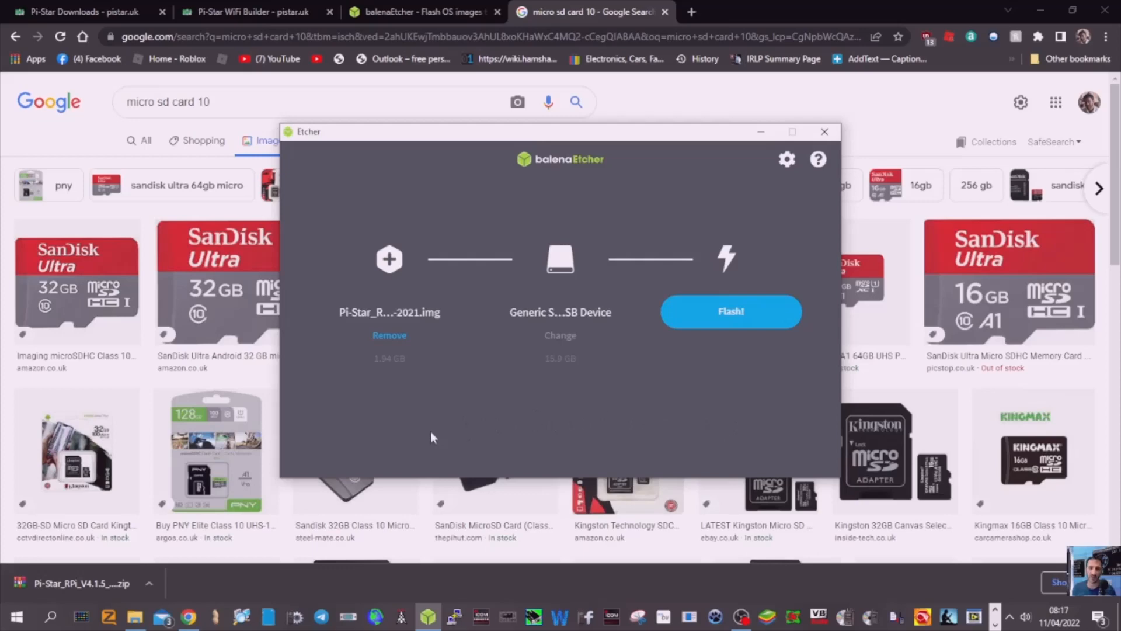
mouse_move(717, 383)
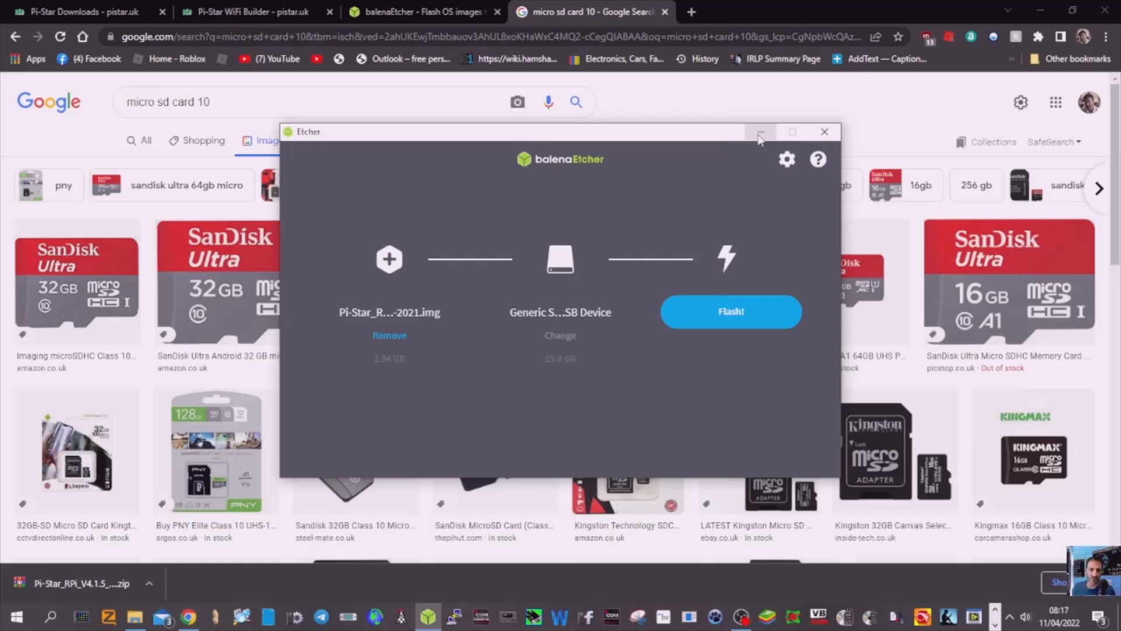
click(760, 133)
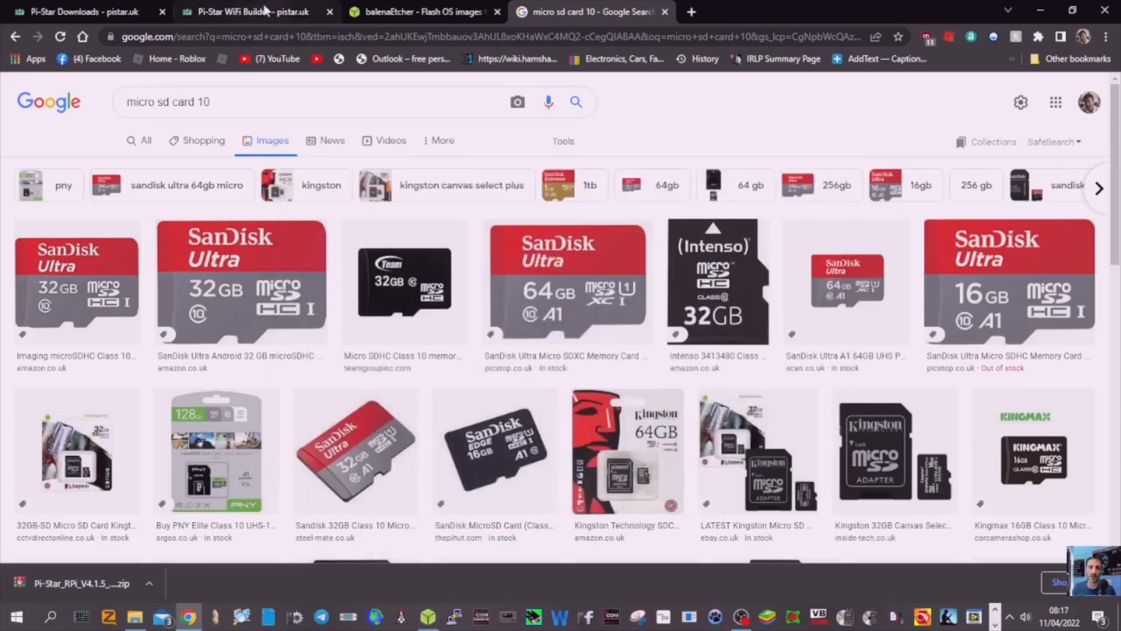
Generate the WiFi config in Pi-Star WiFi Builder with SSID 'john' and its password, and download it.
click(248, 11)
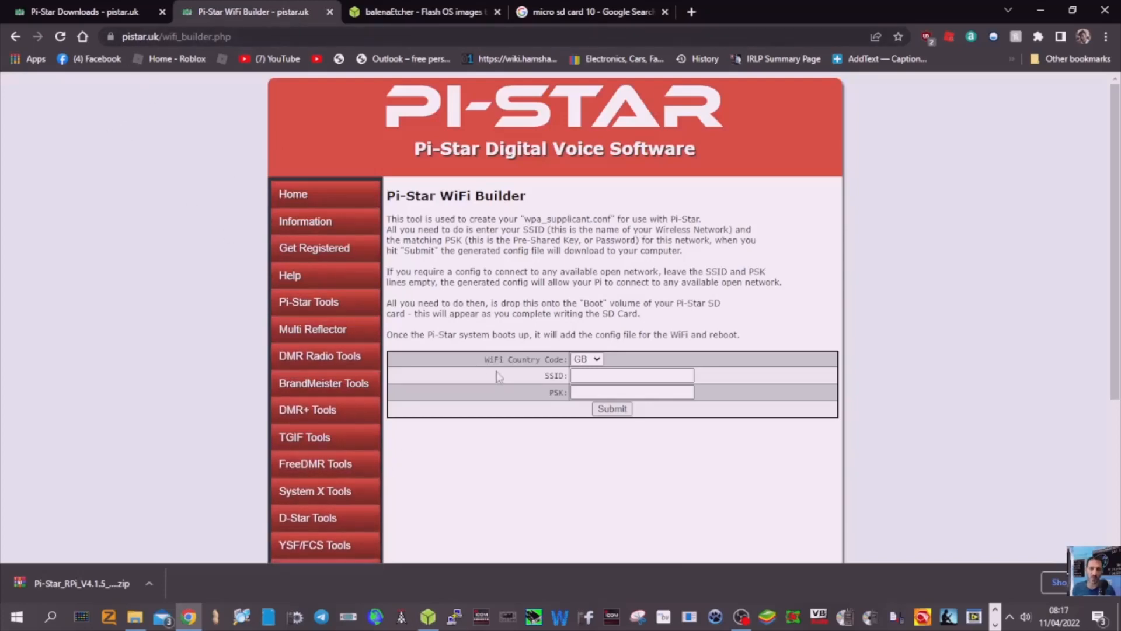
mouse_move(556, 406)
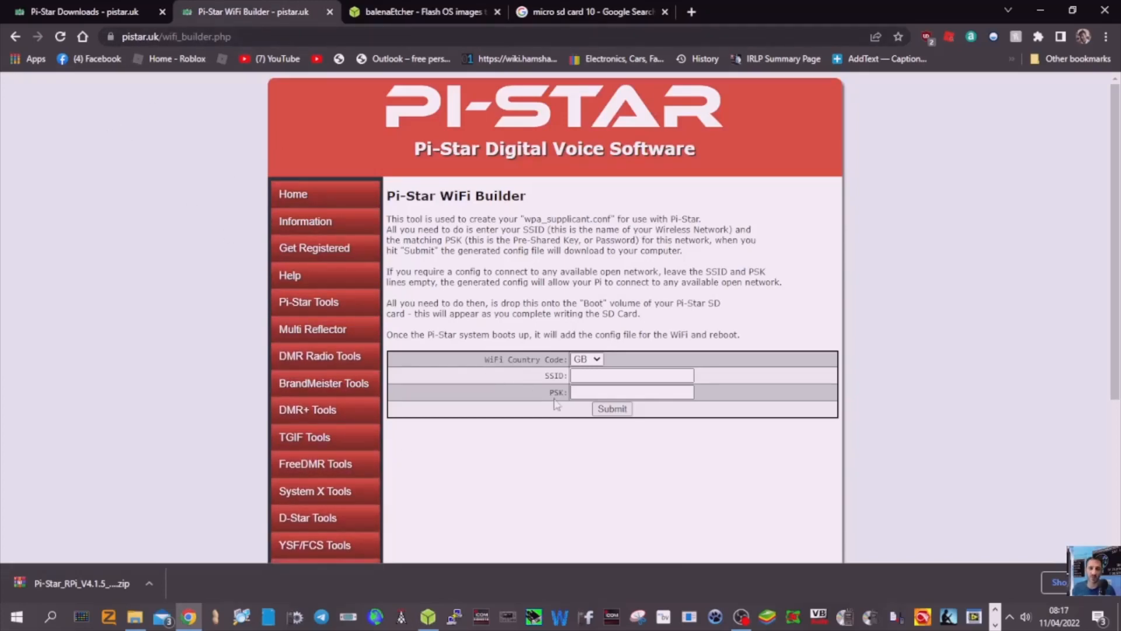
click(632, 375)
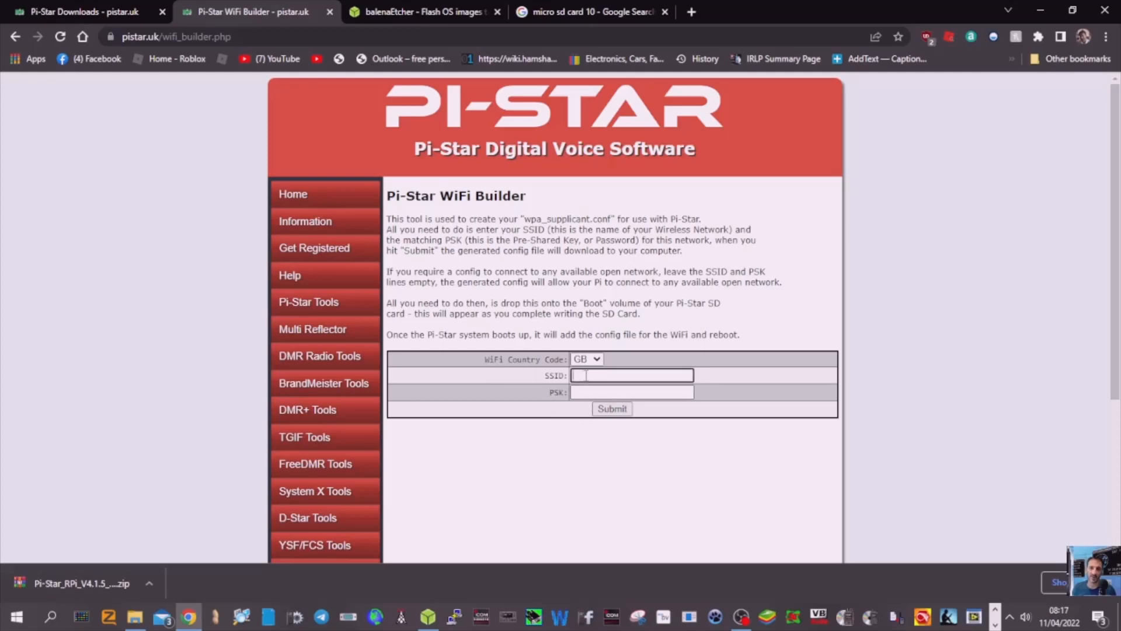
text(john)
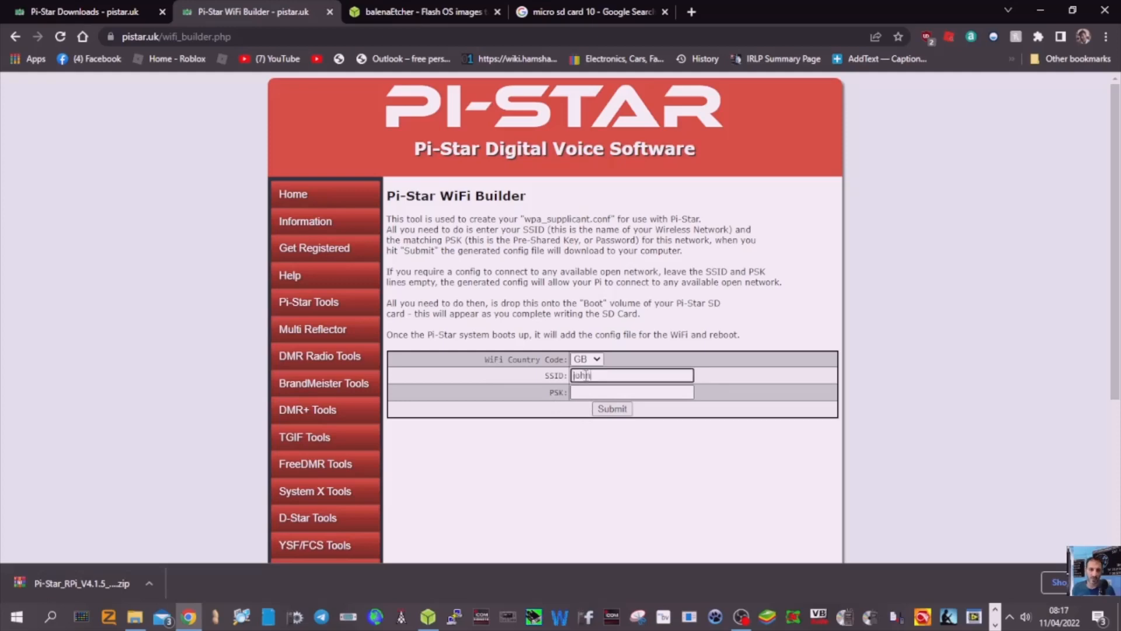
click(631, 393)
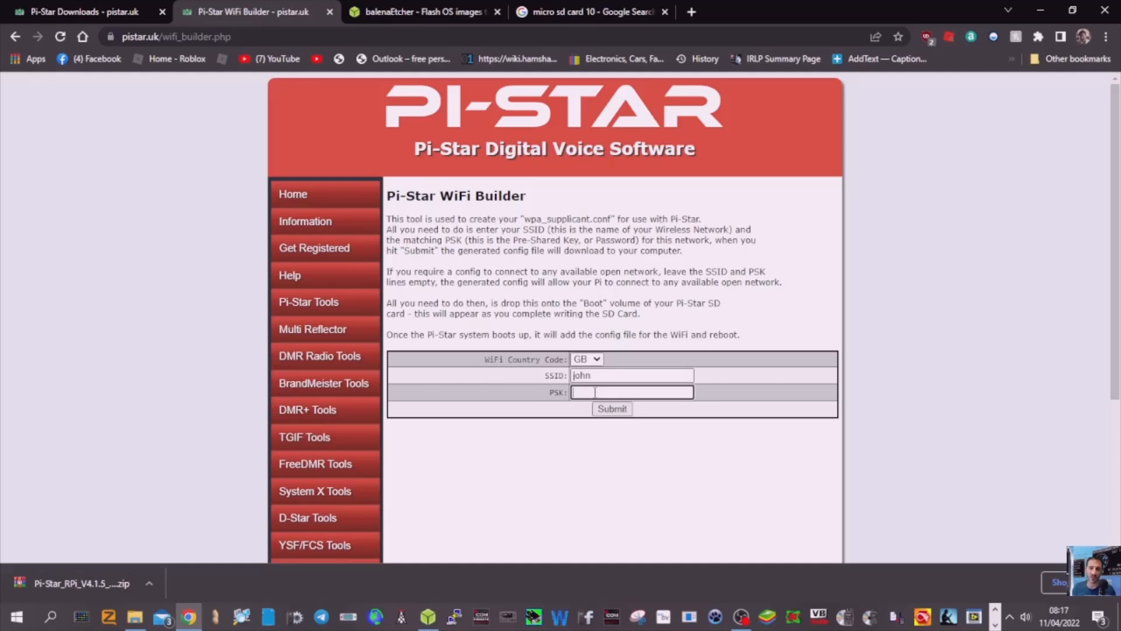
text(jojo)
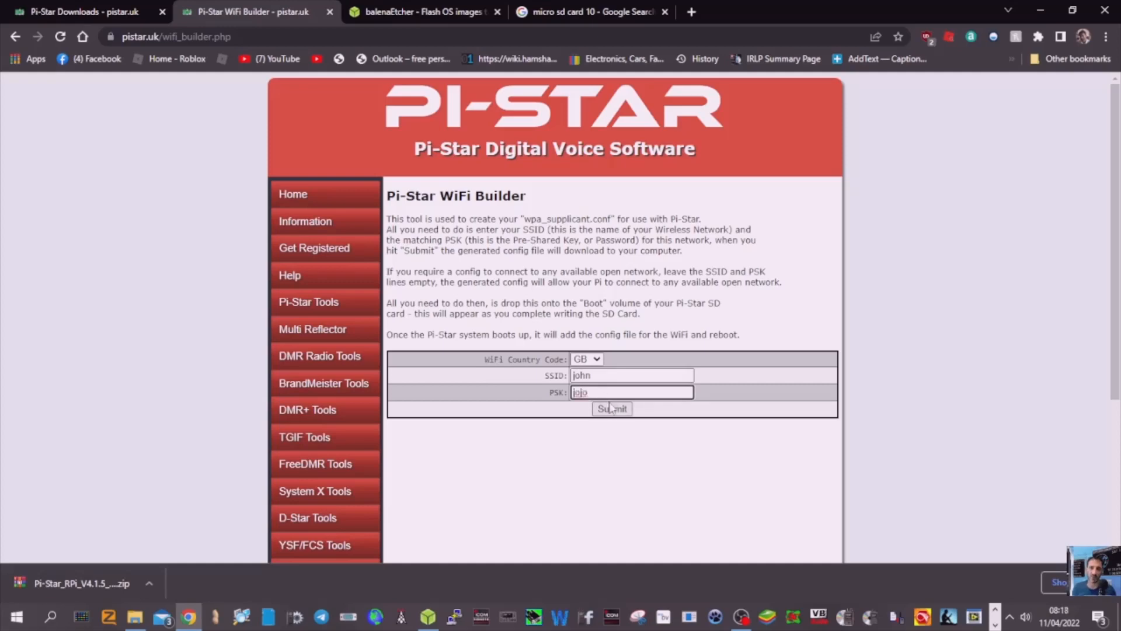
click(611, 409)
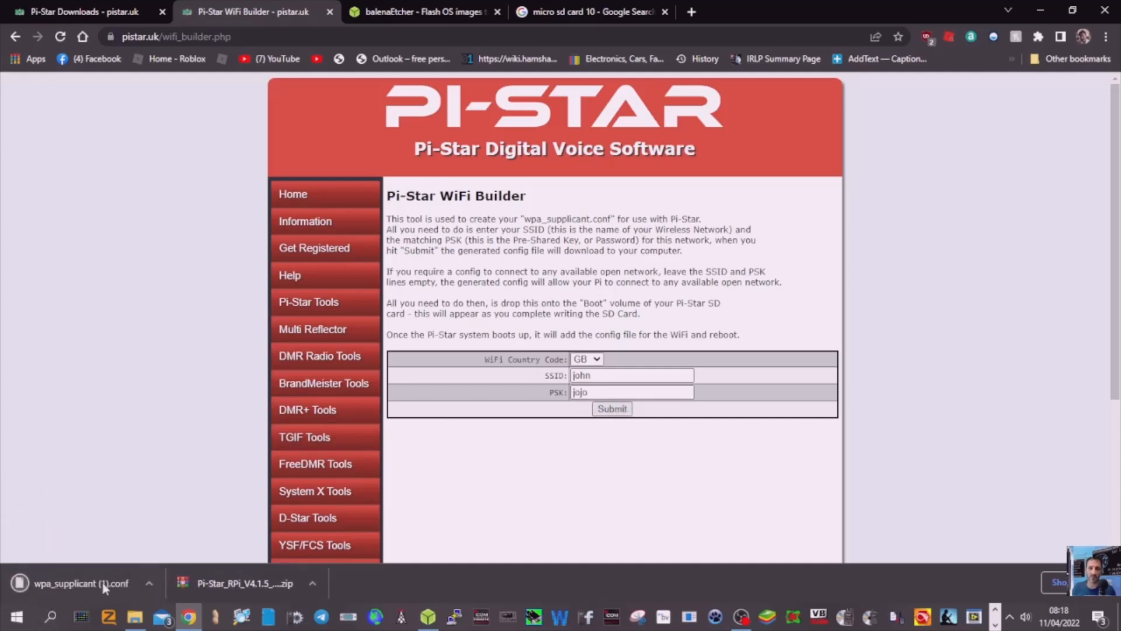
Show the downloaded wpa_supplicant (1).conf in its Downloads folder.
click(150, 583)
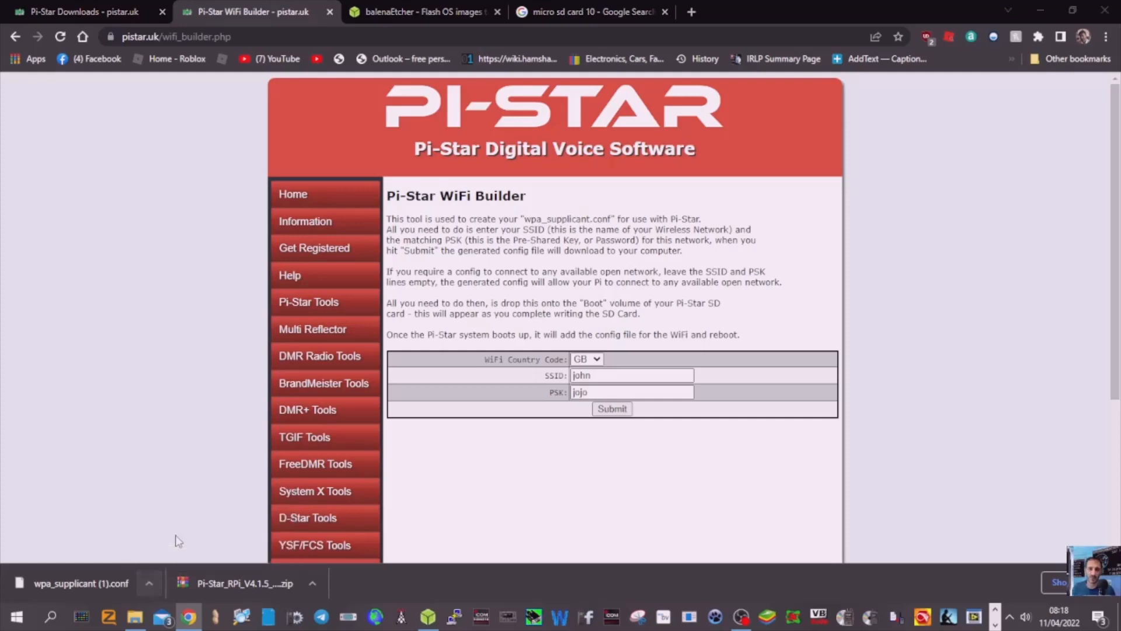
click(133, 616)
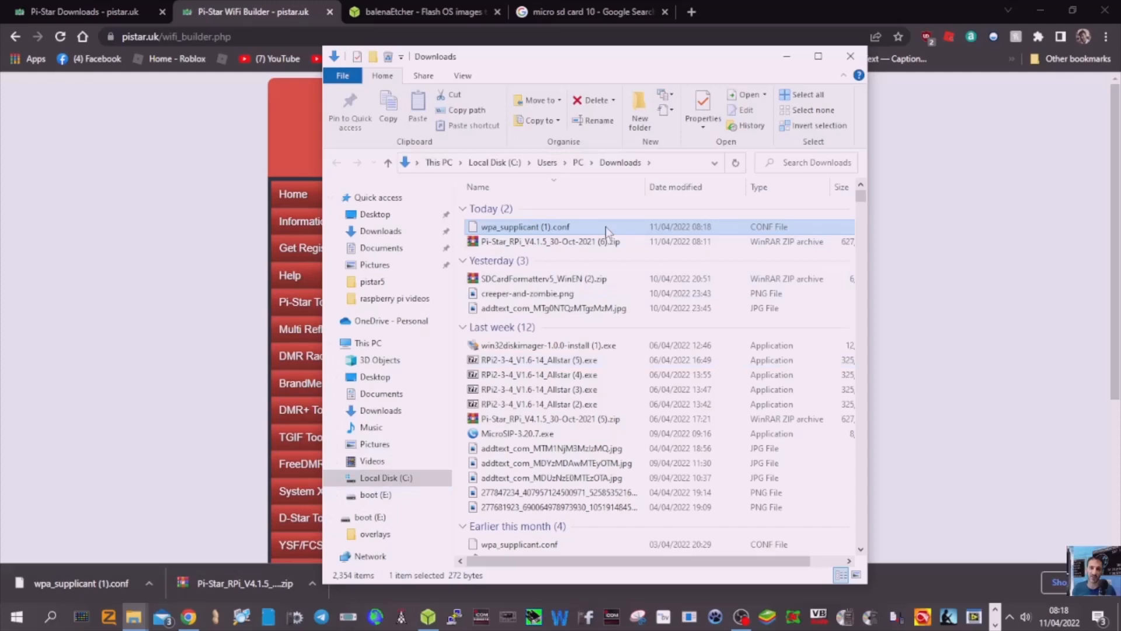
Select wpa_supplicant (1).conf, then browse the boot (E:) card's system files.
click(606, 227)
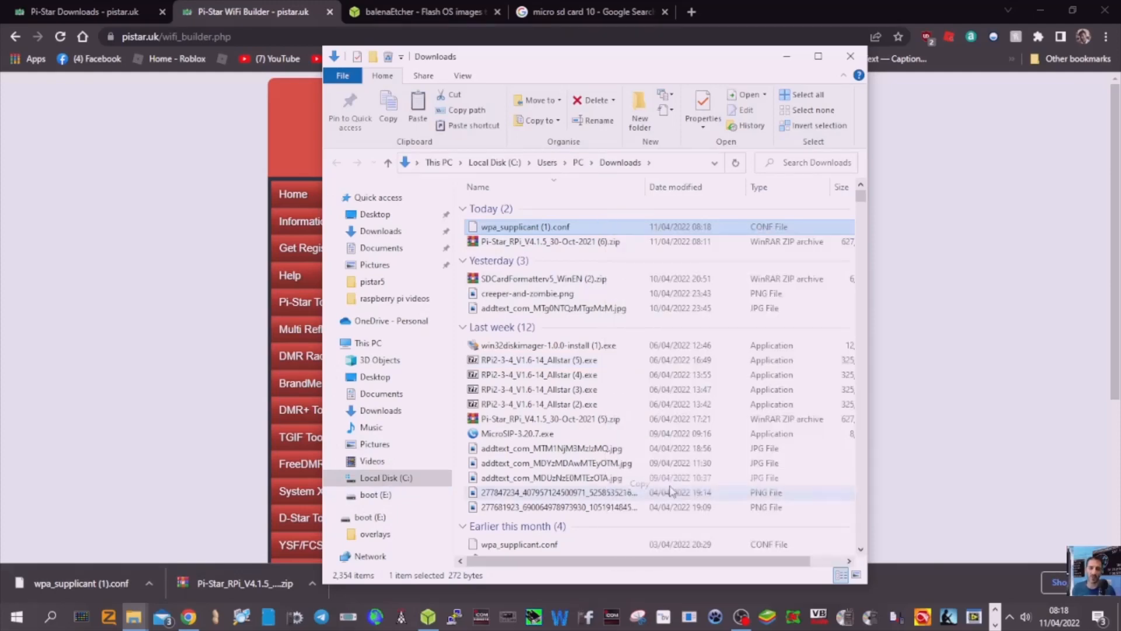
click(371, 517)
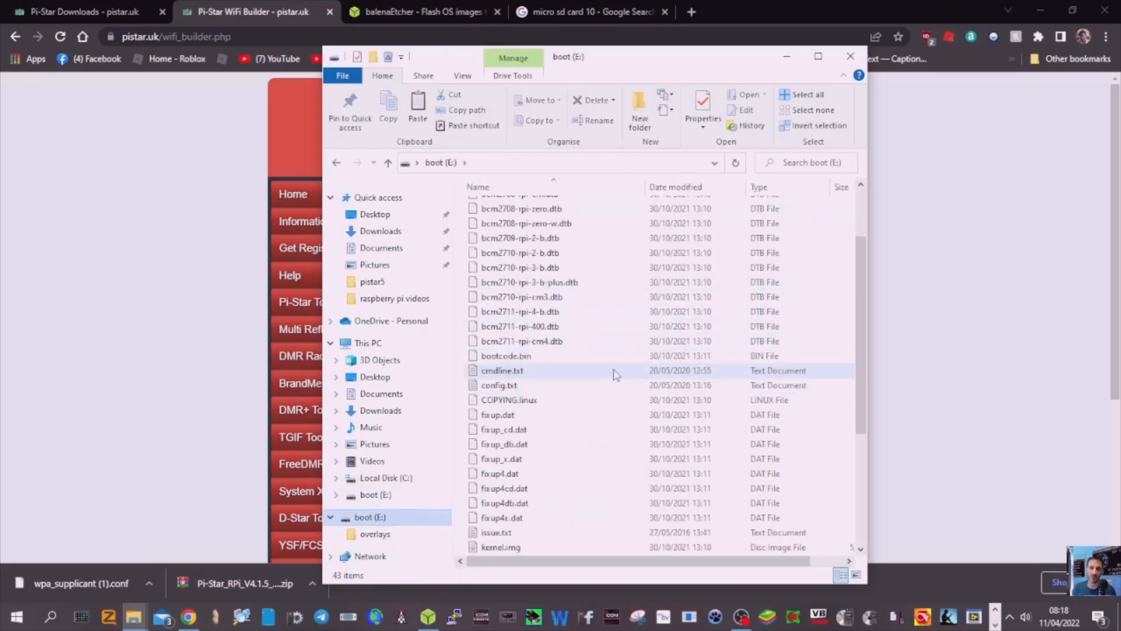
scroll(down, 3)
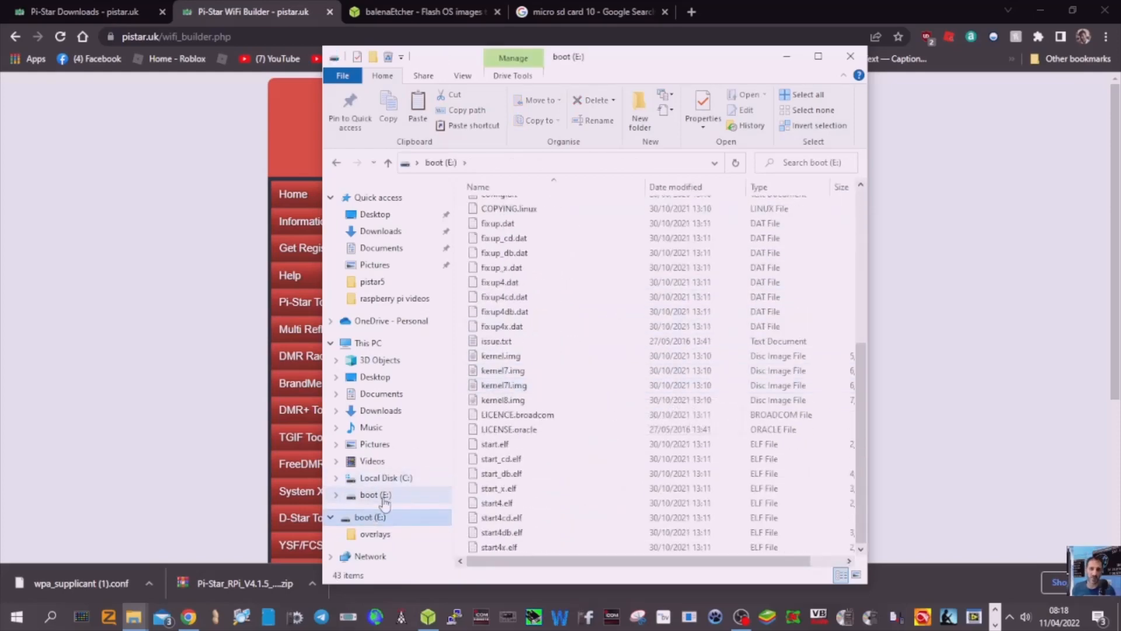
right_click(375, 495)
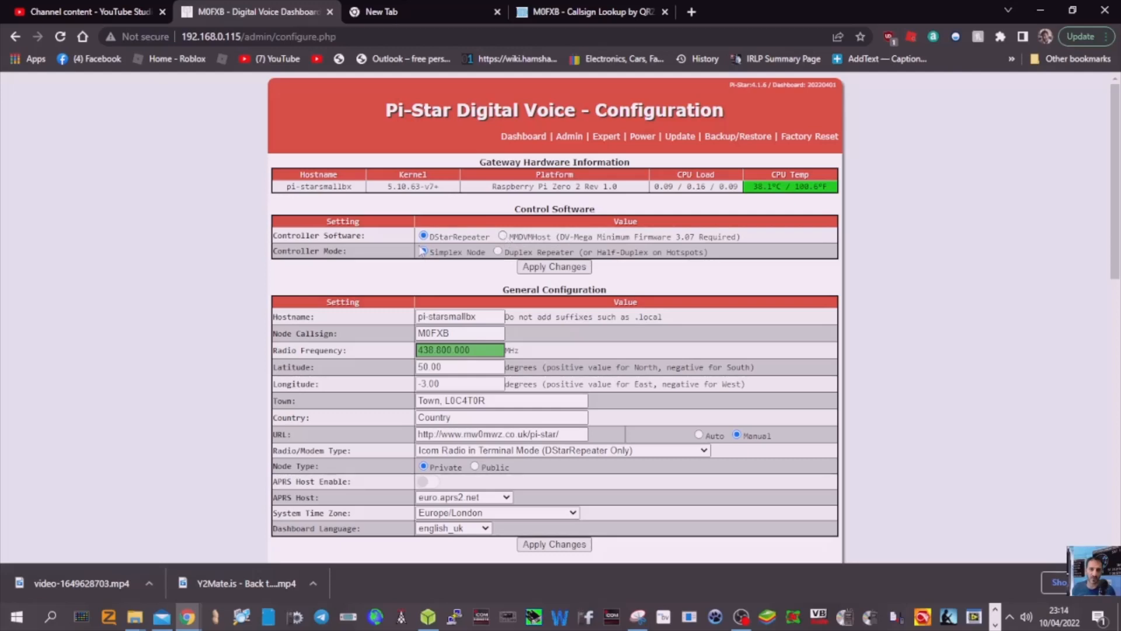
click(422, 251)
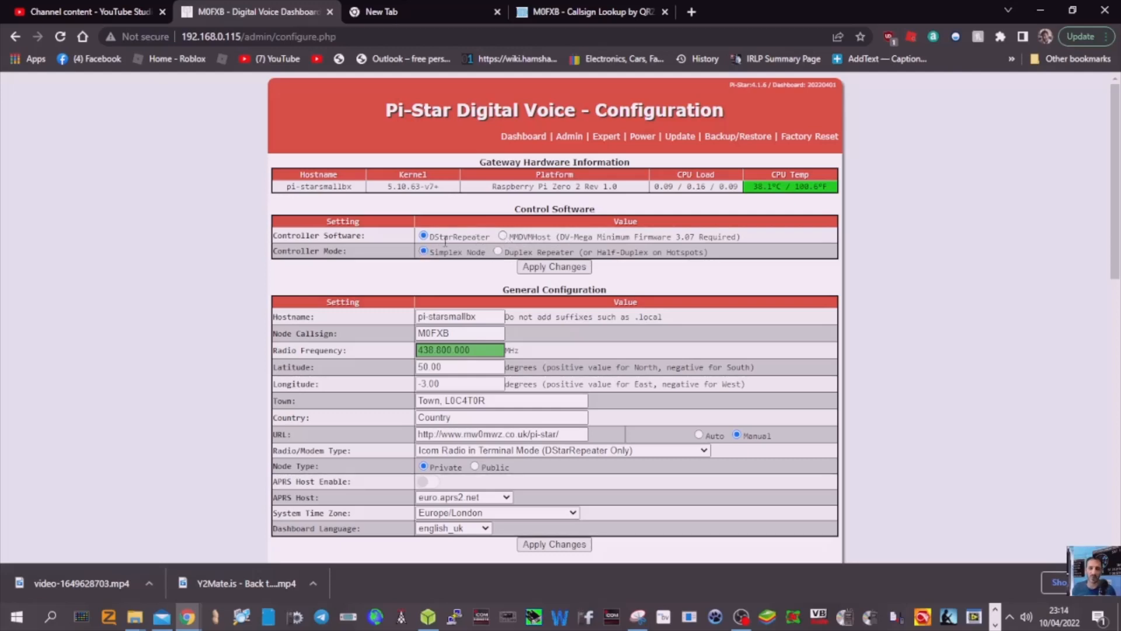
mouse_move(492, 265)
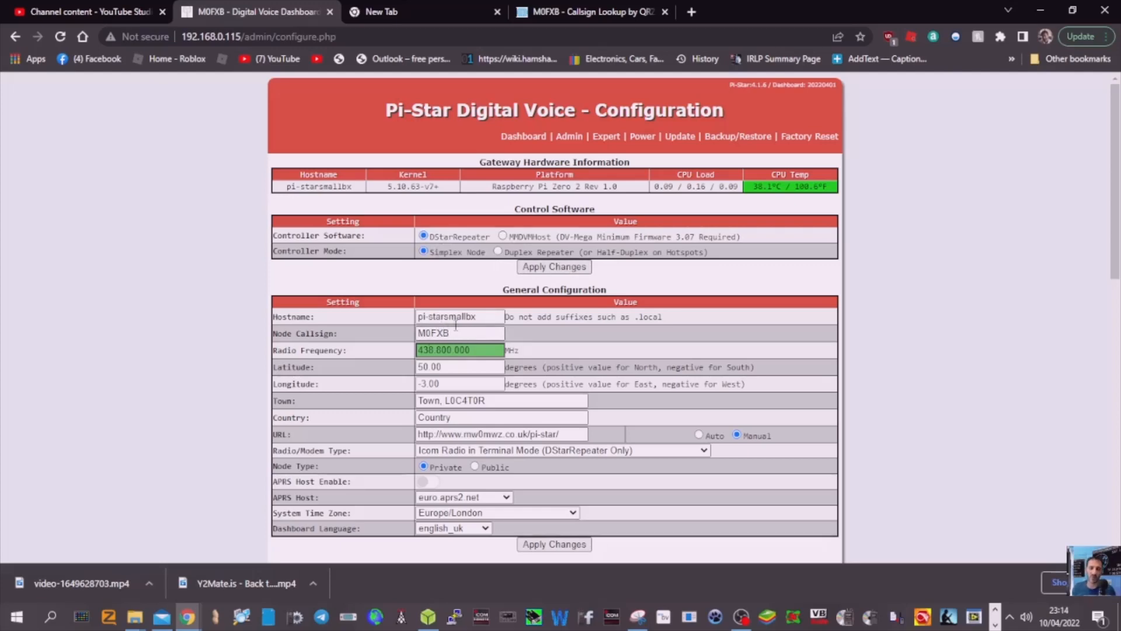
mouse_move(680, 135)
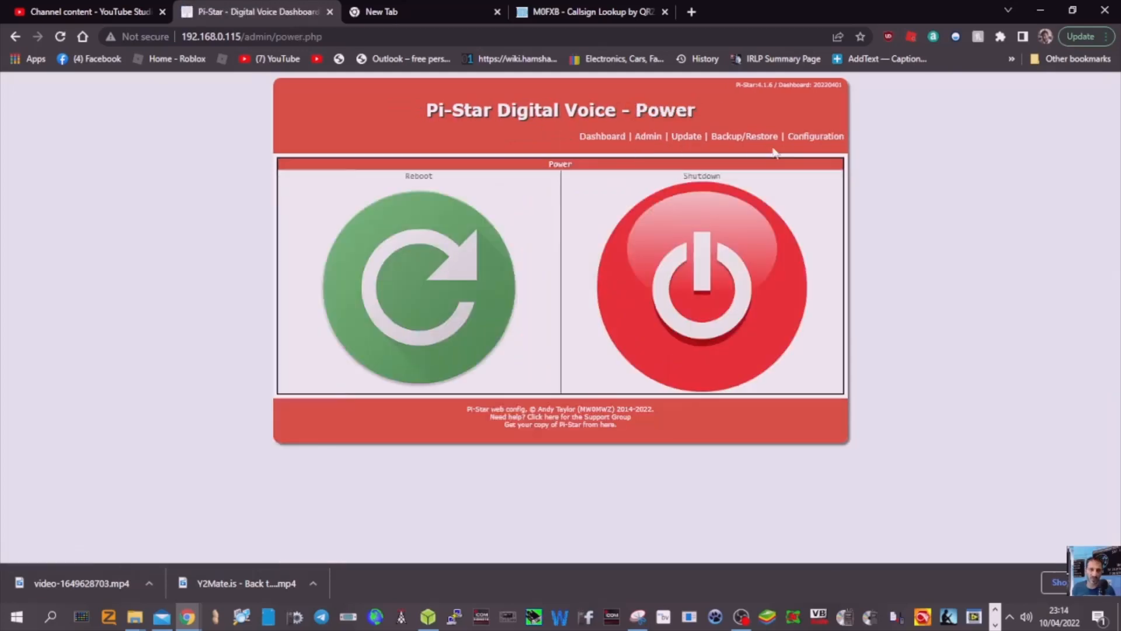
click(815, 136)
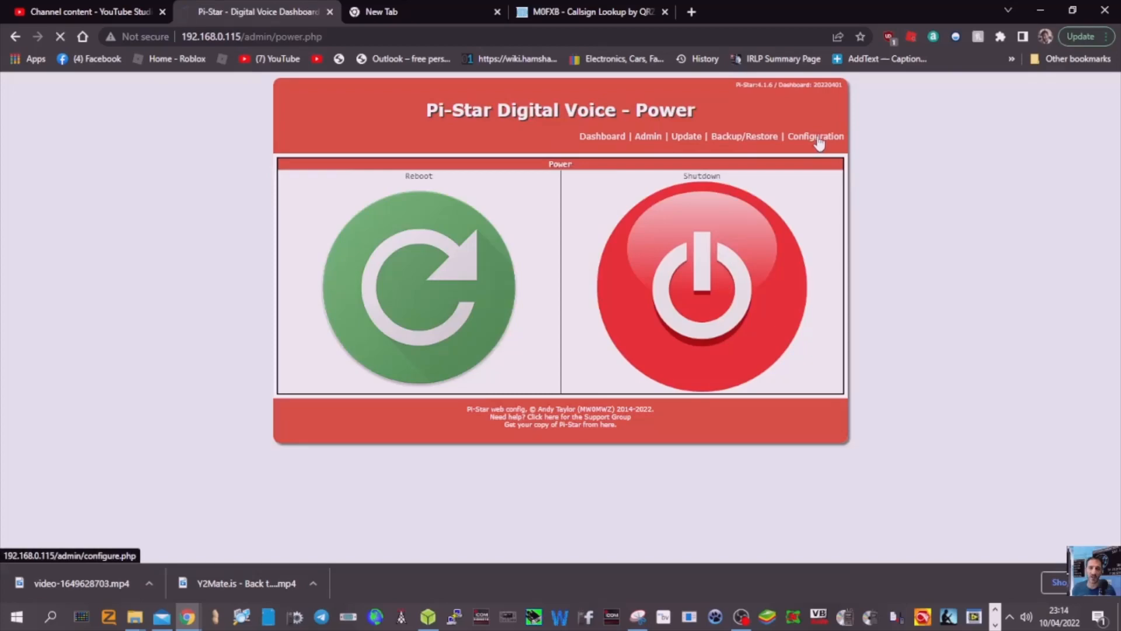
click(816, 135)
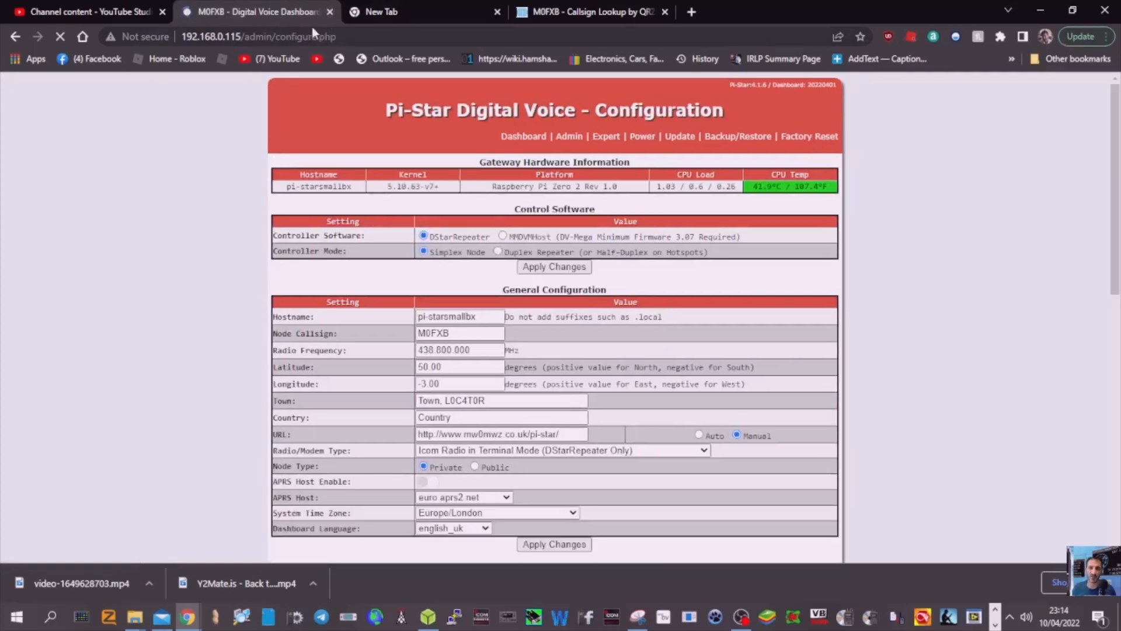
triple_click(444, 349)
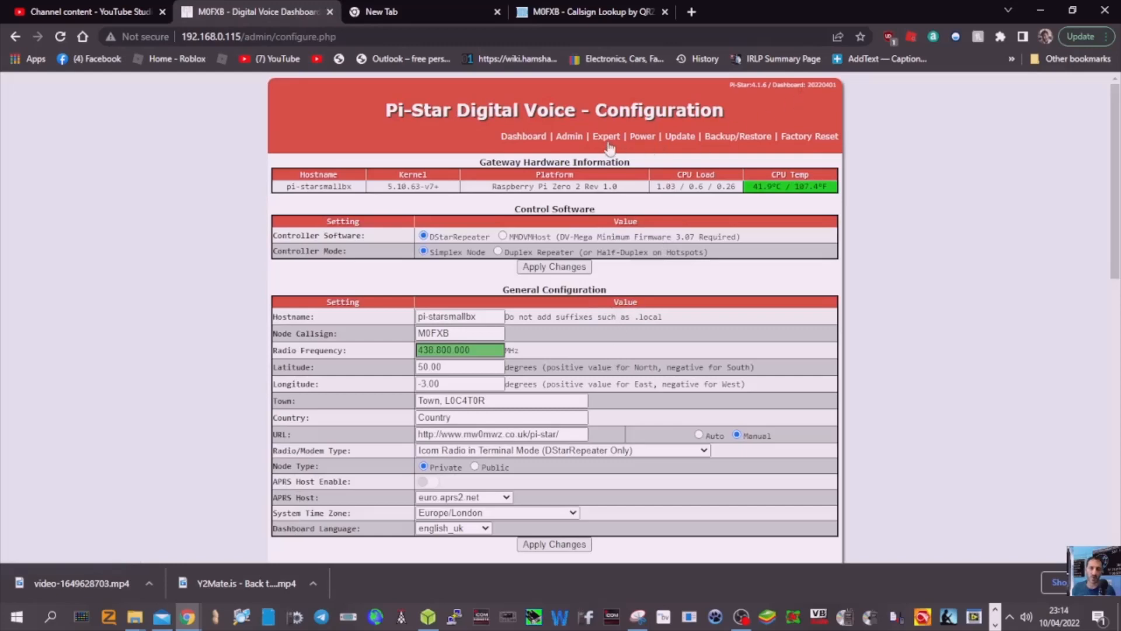
Reach the SSH Access console under the dashboard's Expert Editors tools.
click(607, 136)
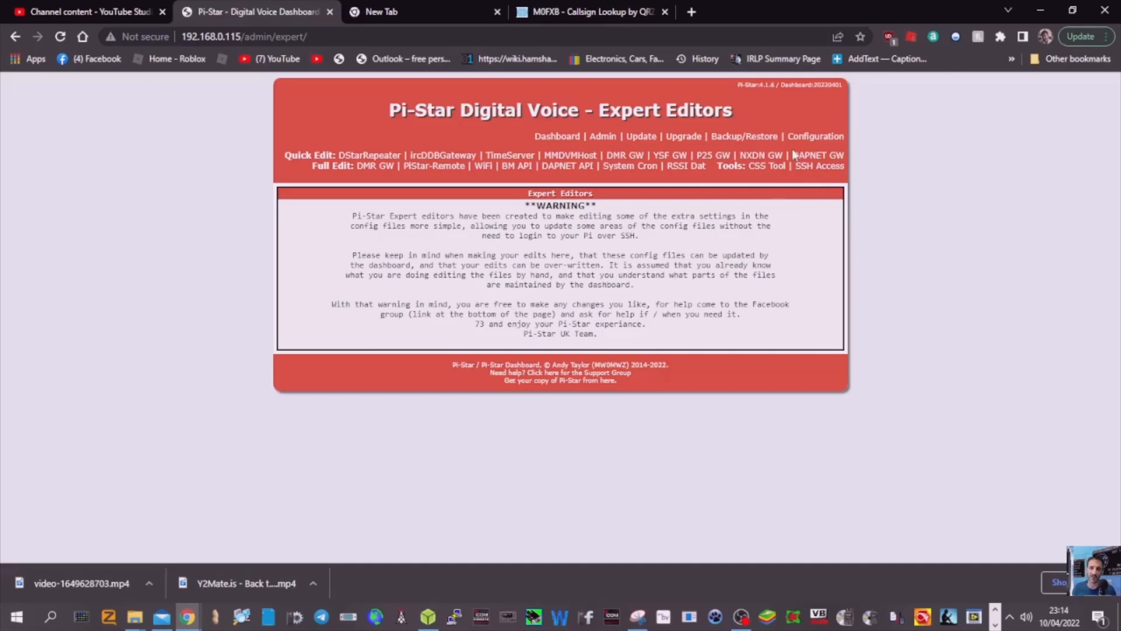
click(824, 165)
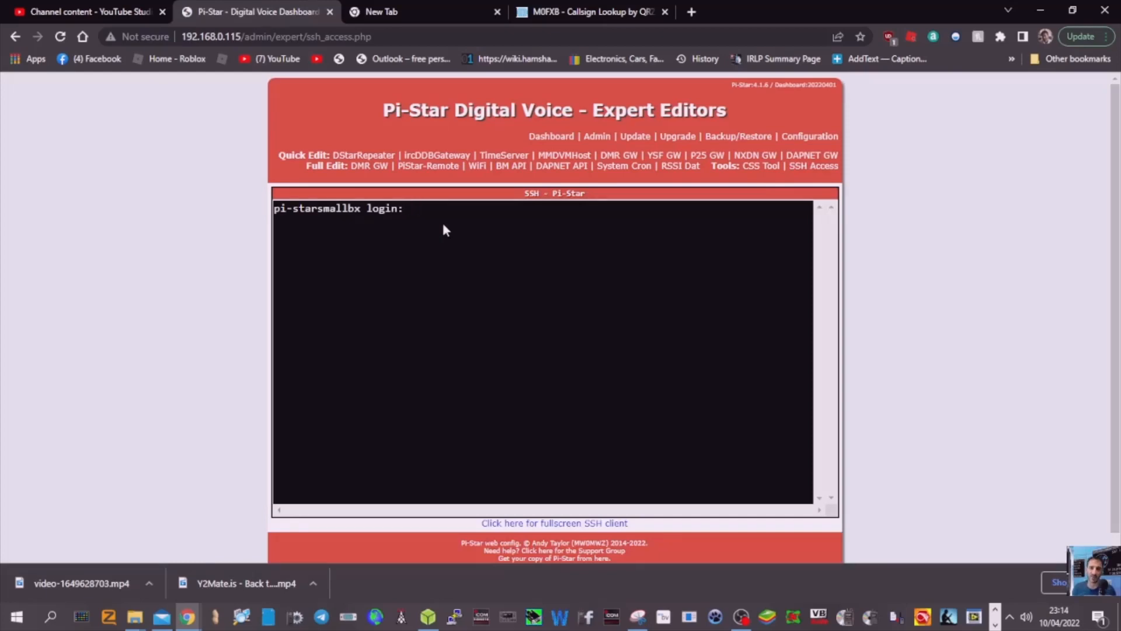
Log in to the SSH console as user pi-star with its password.
text(p)
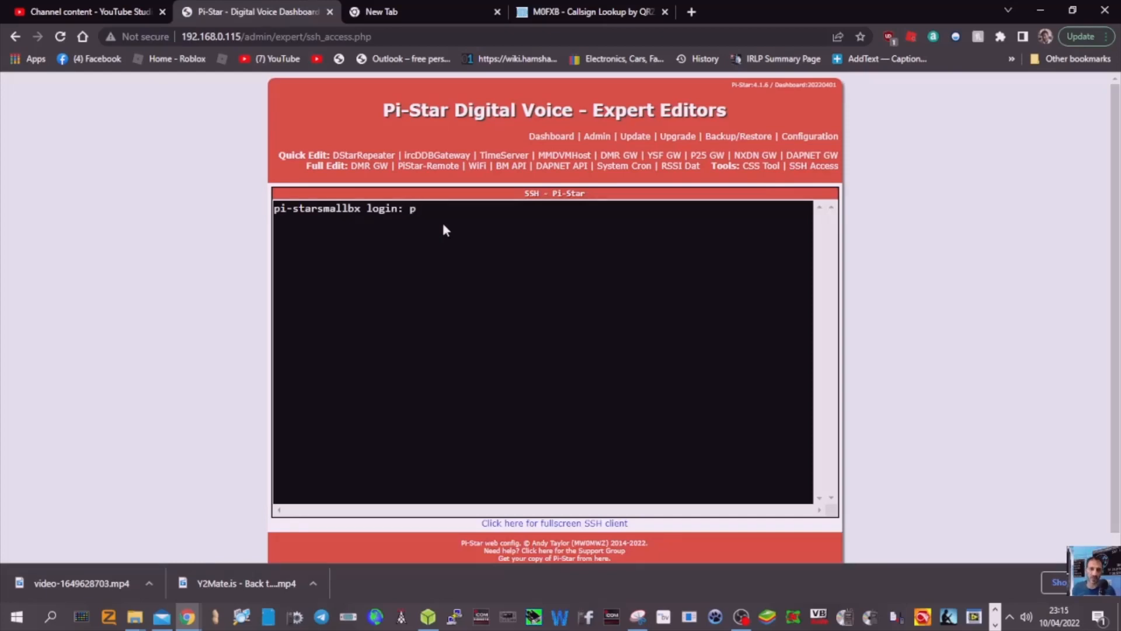
text(i-star)
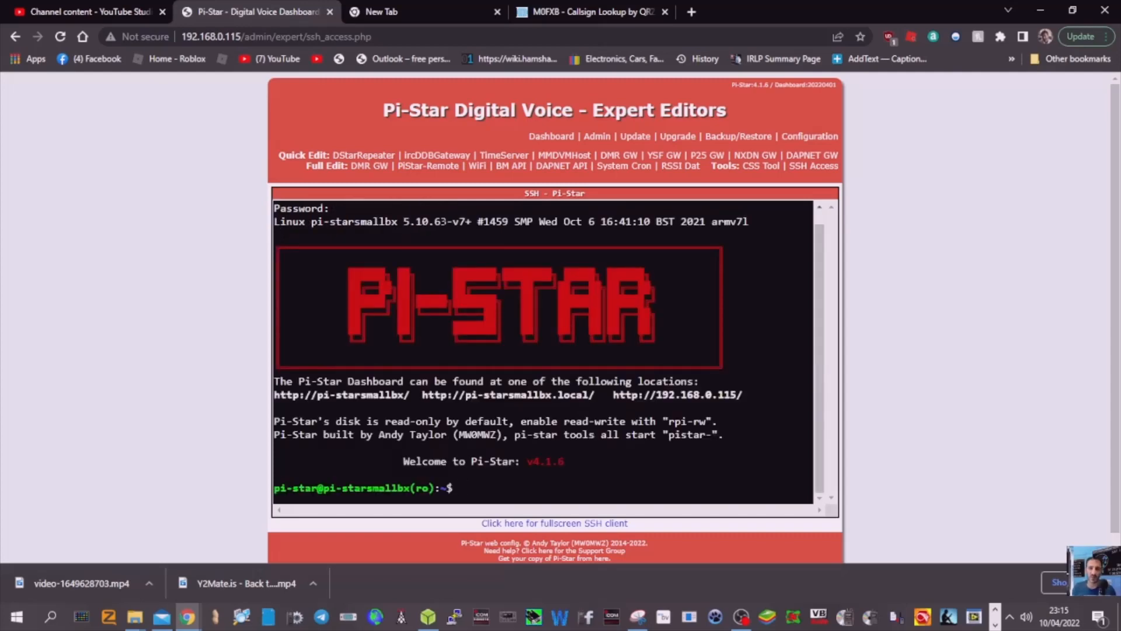
Make the disk writable with rpi-rw, then get a root shell via sudo bash.
text(rpi)
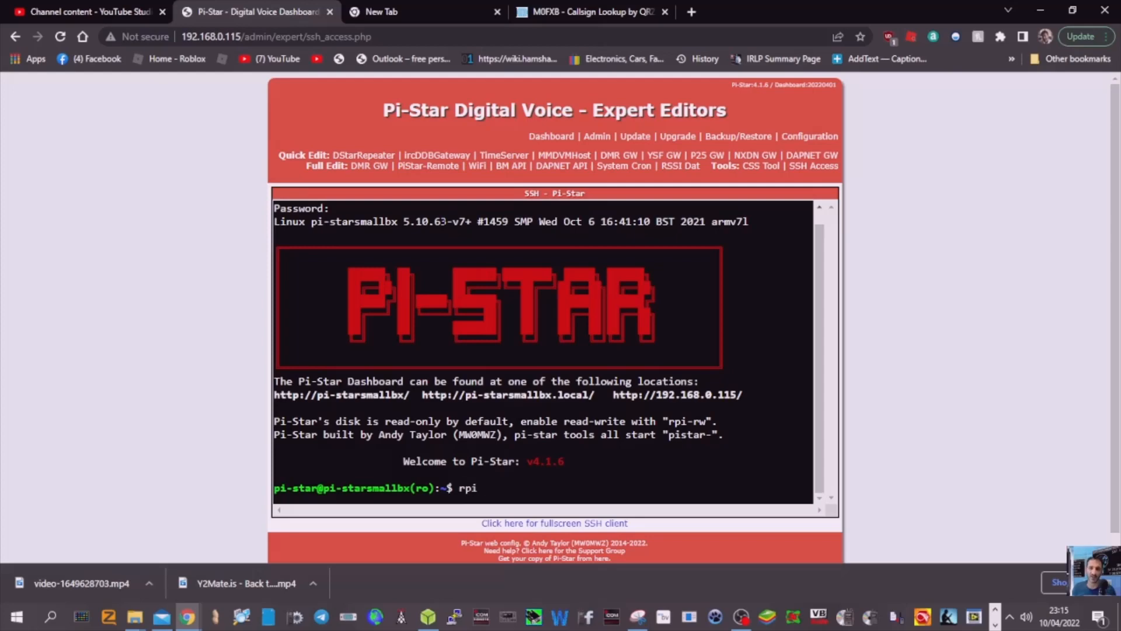
text(-rw)
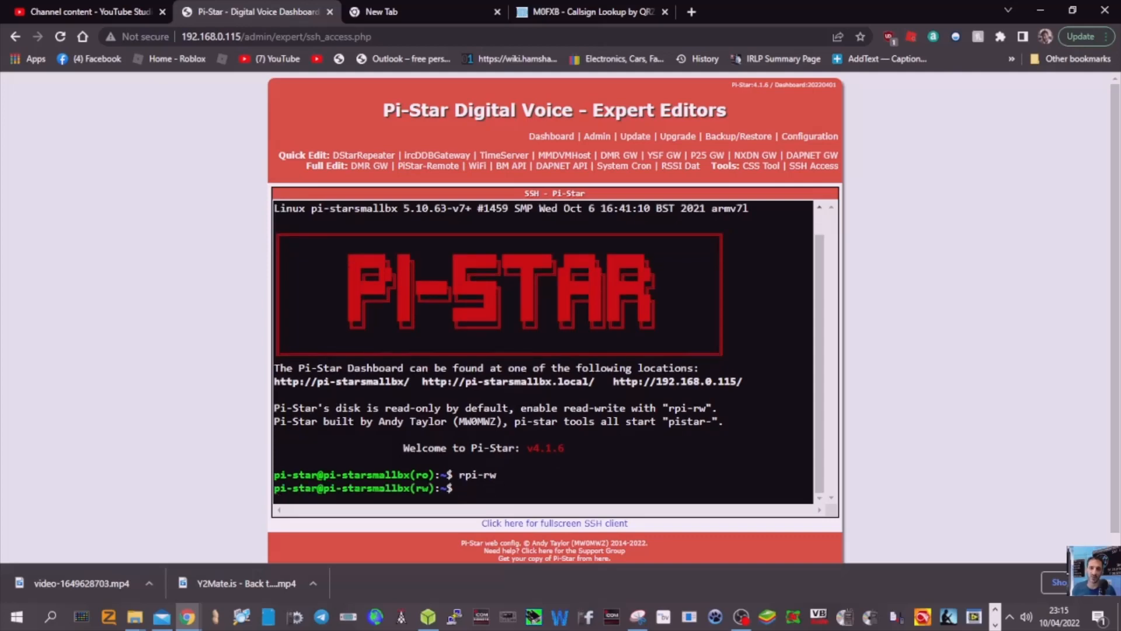
text(su)
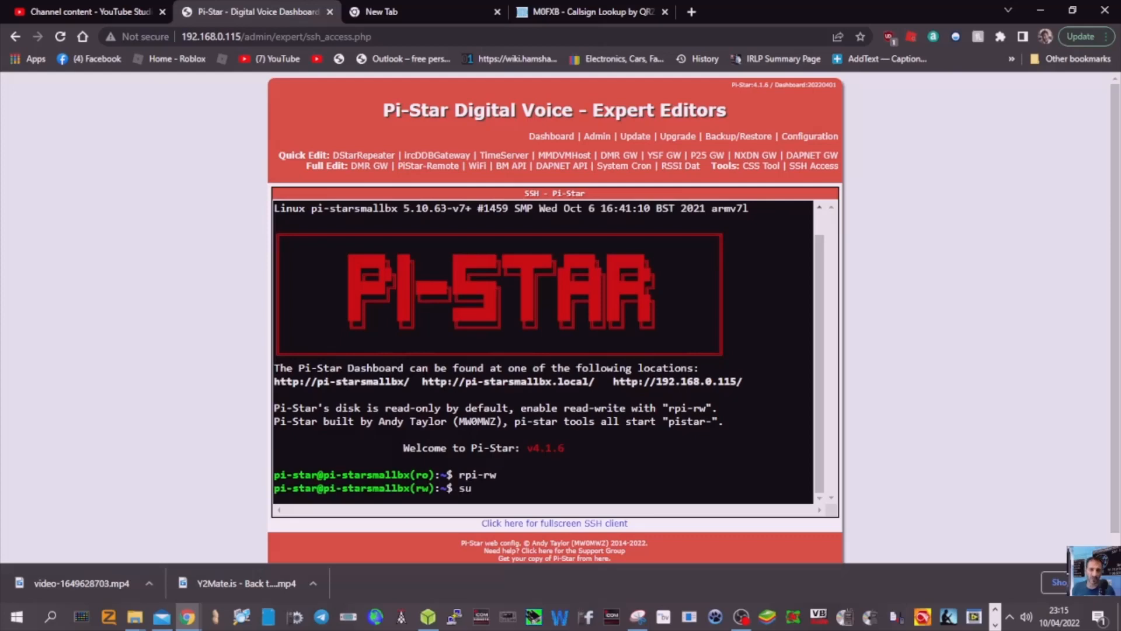
text(do)
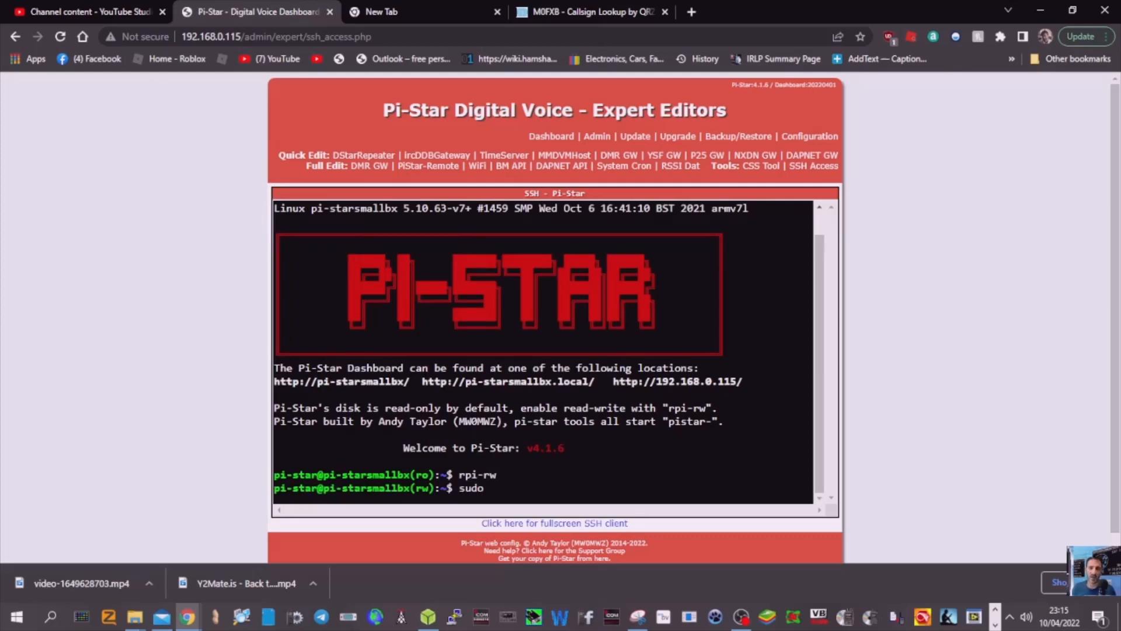
text(bas)
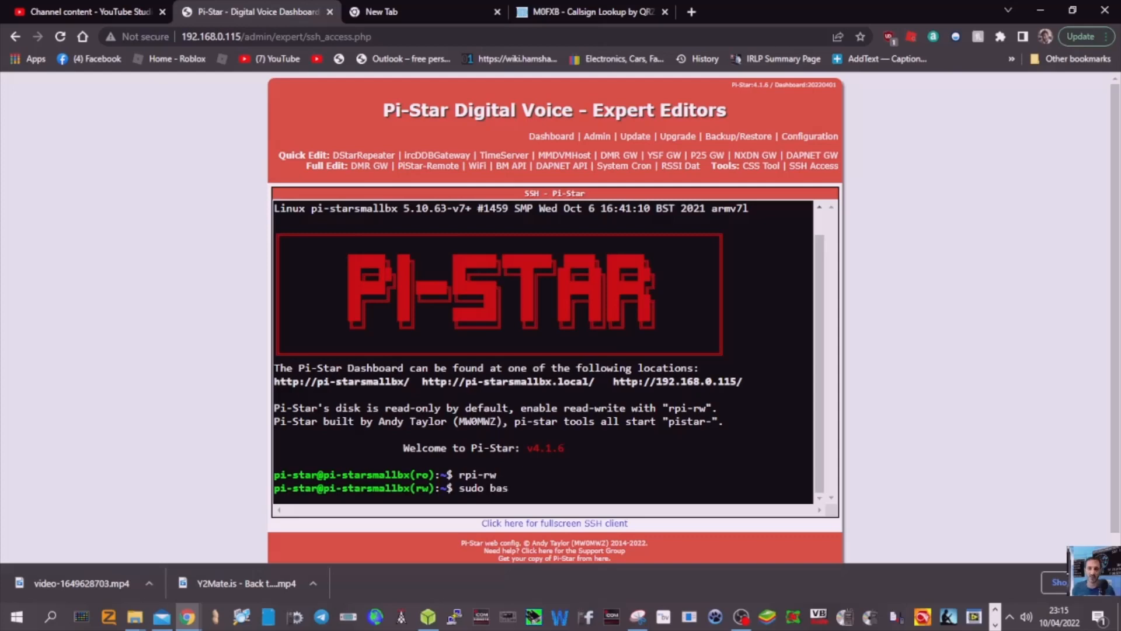
text(h)
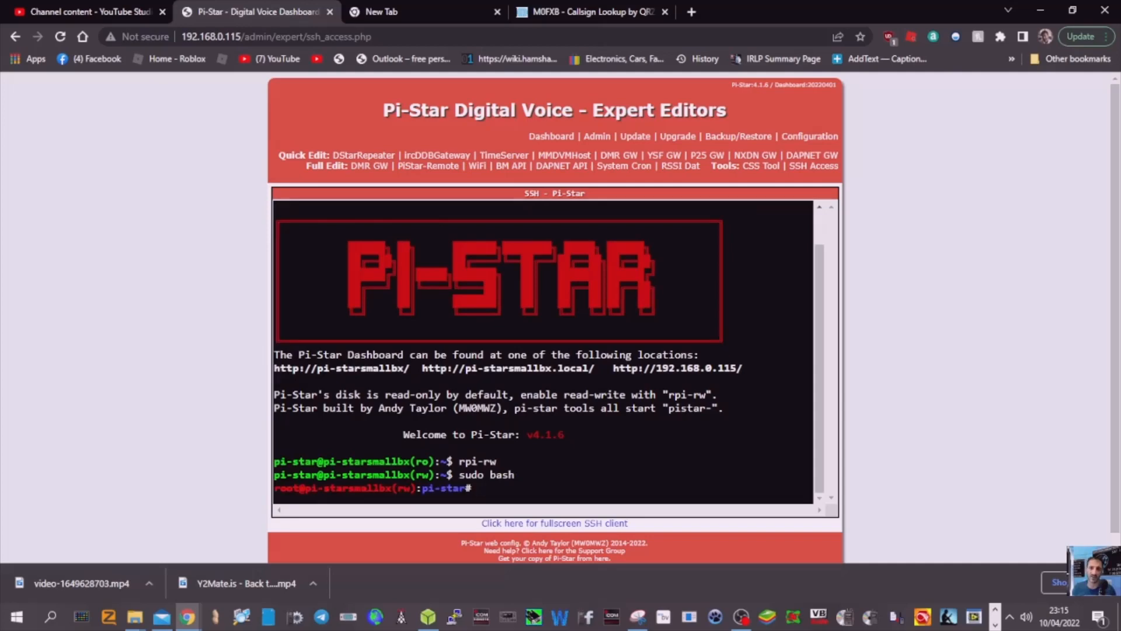
Run 'nano /etc/udev/rules.d/100-pistar.rules', correcting typos, to open the rules file in nano.
text(n)
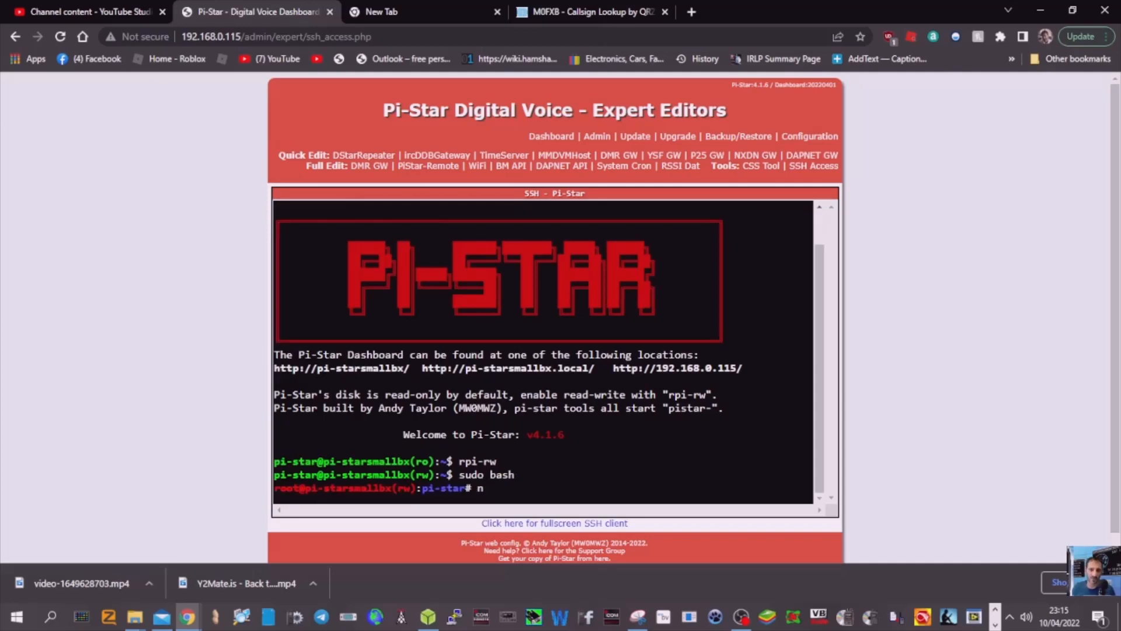
text(ano et)
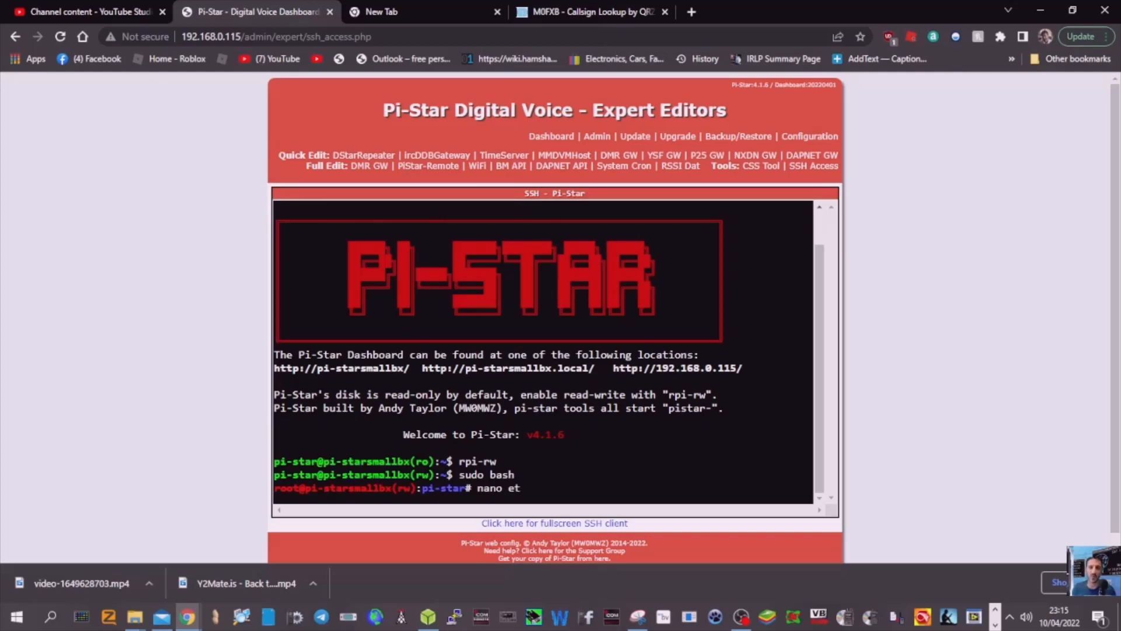
text(c)
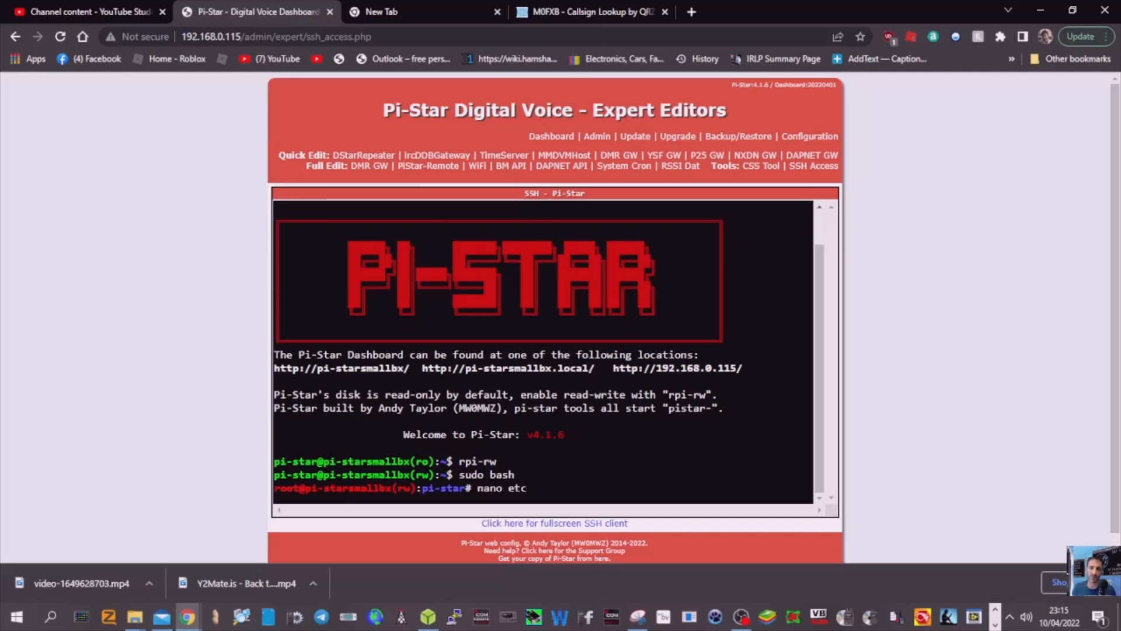
key(BackSpace)
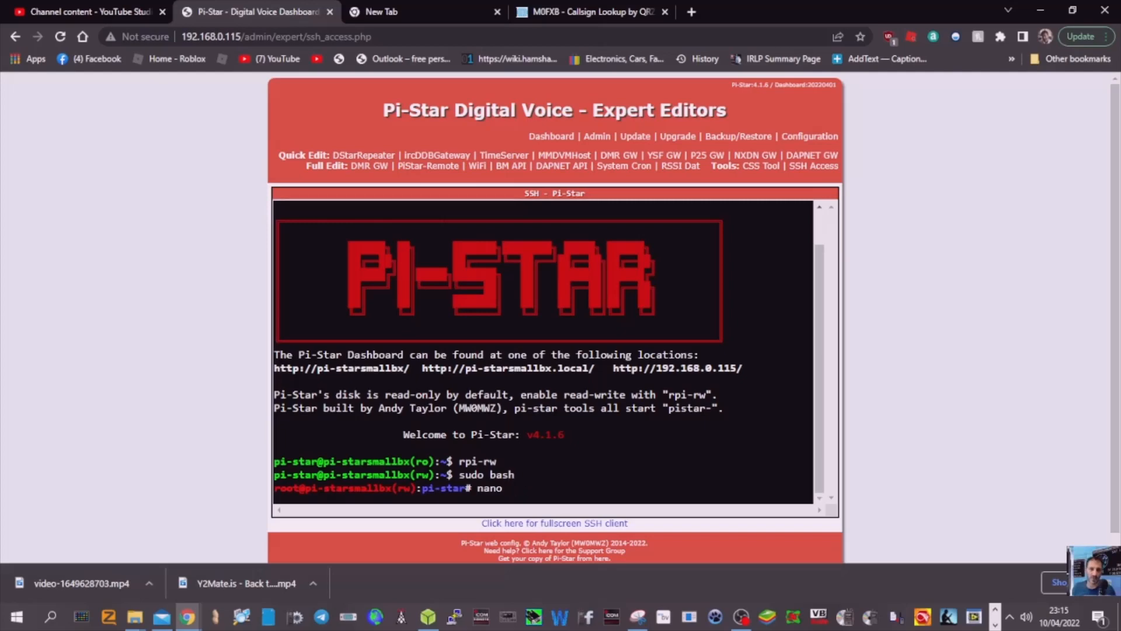
text(/)
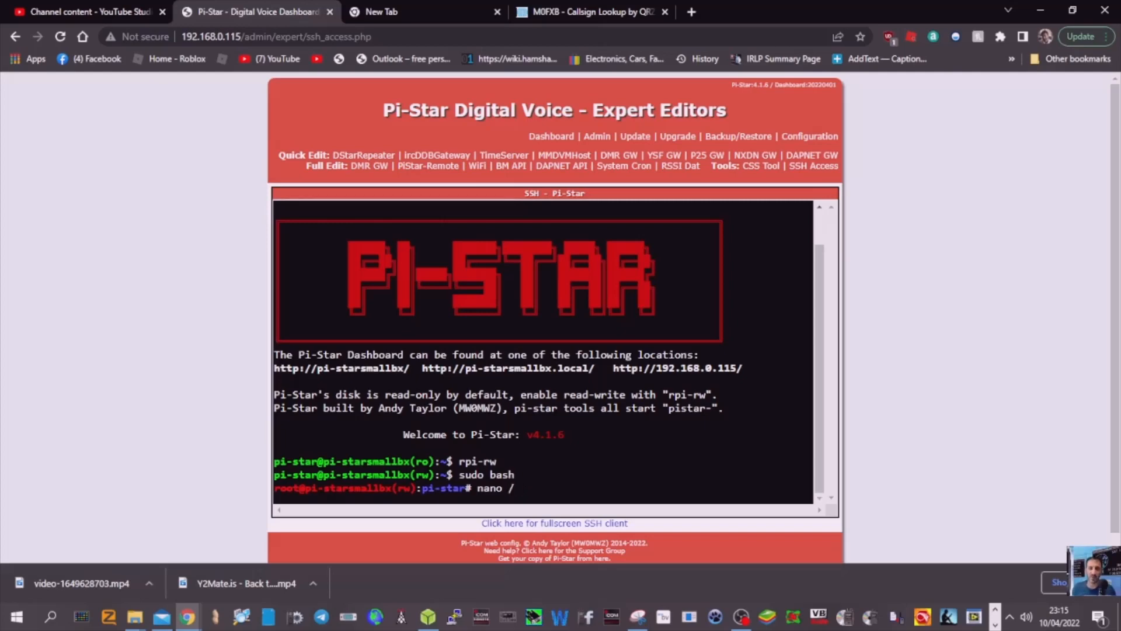
text(etc)
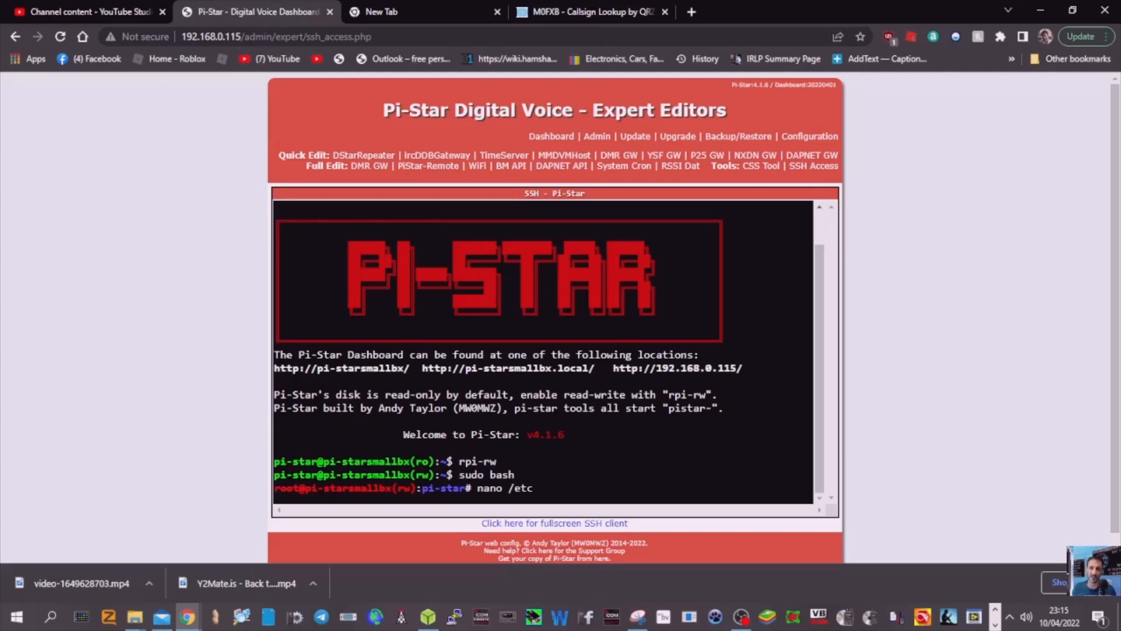
text(u)
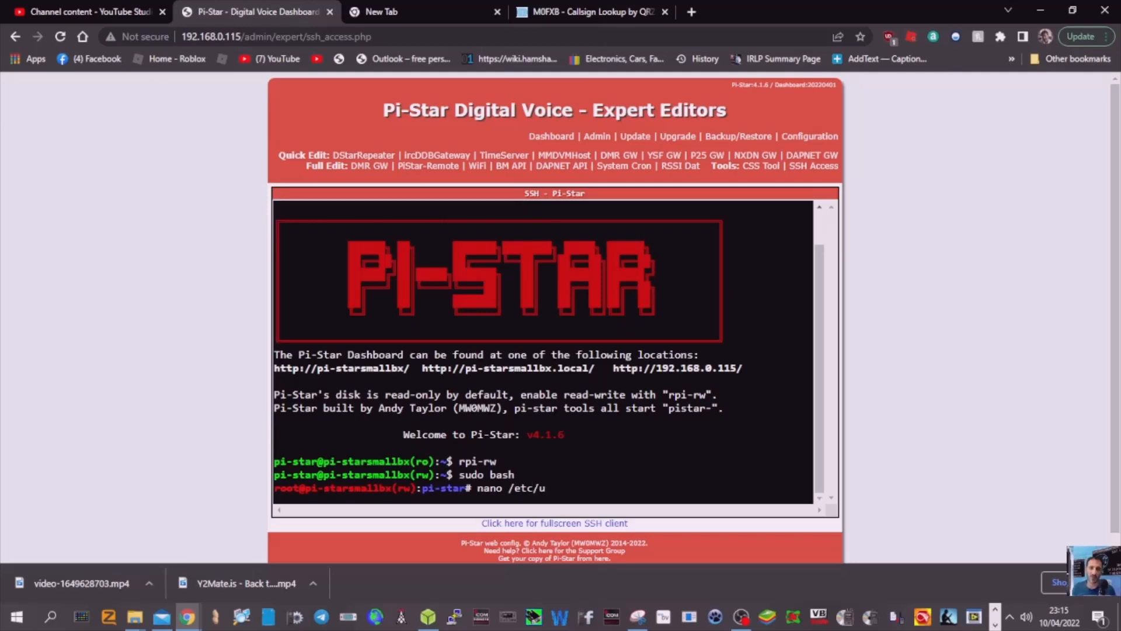
text(dev)
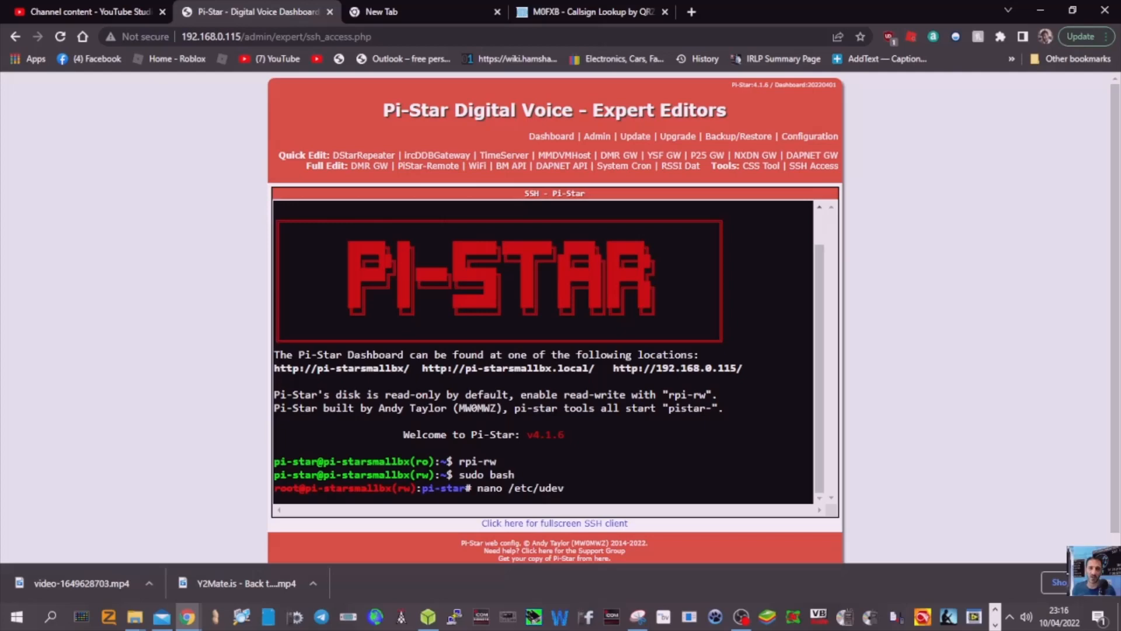
text(/)
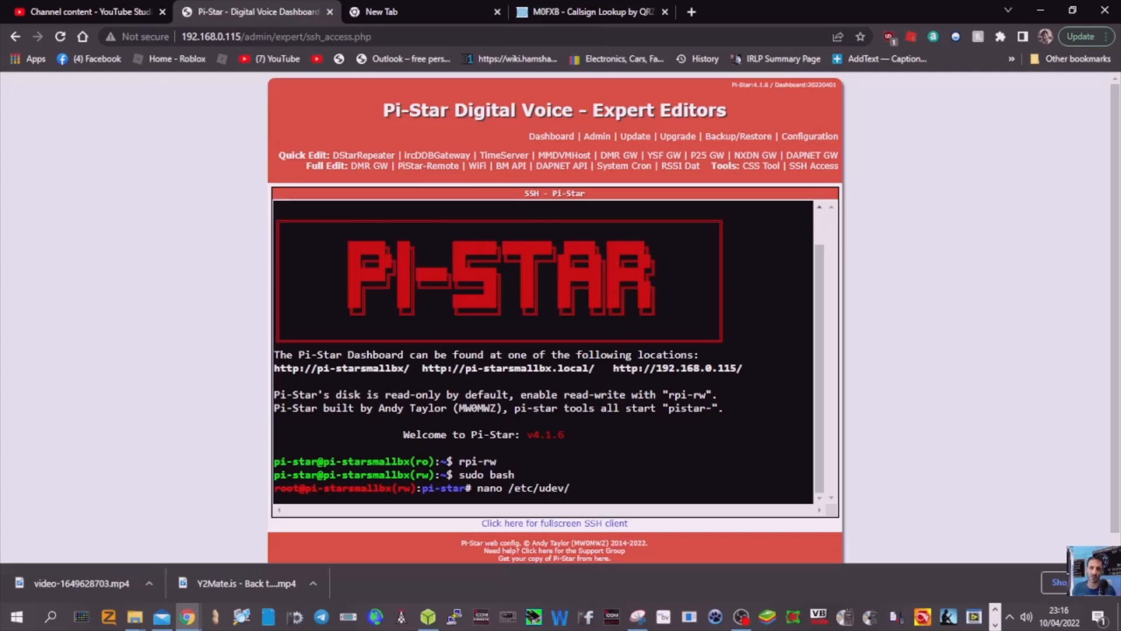
text(rules)
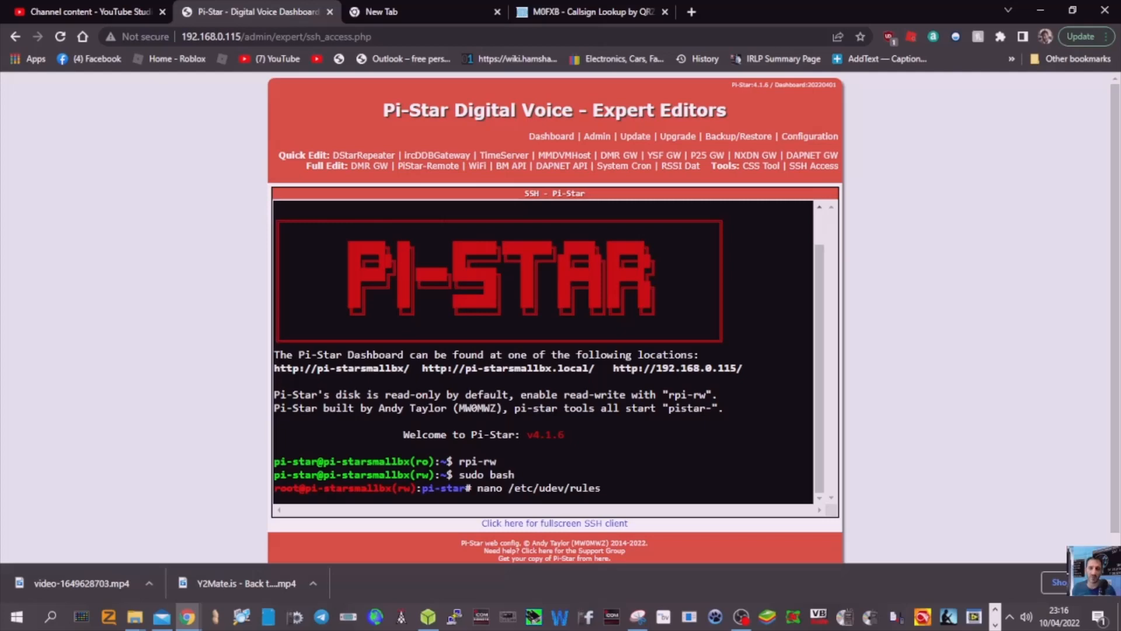
text(.d100)
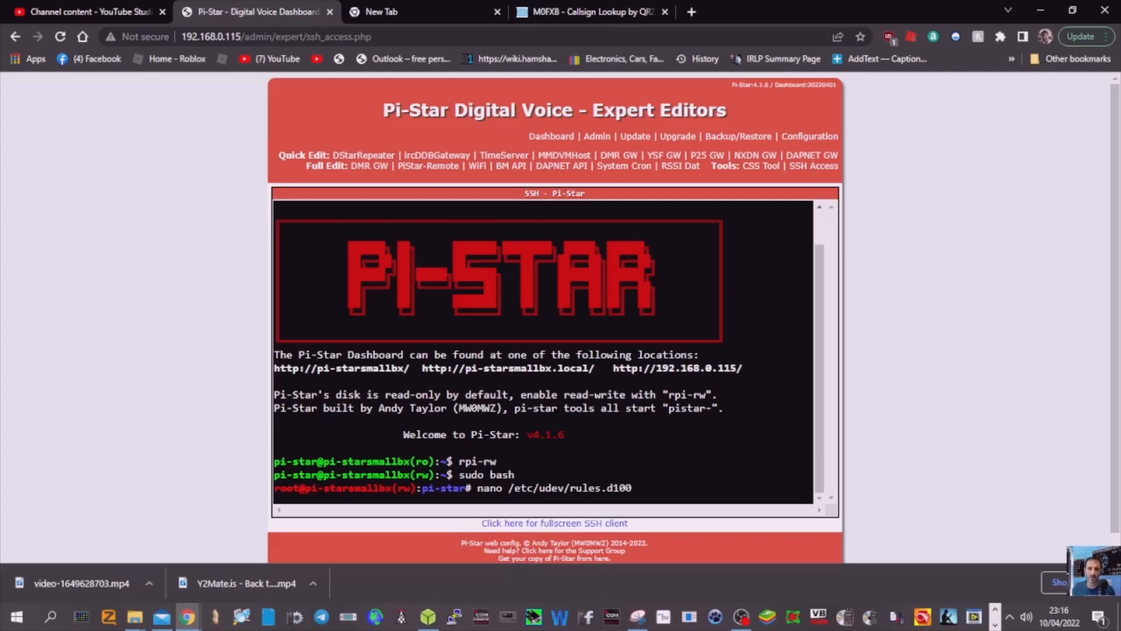
key(BackSpace)
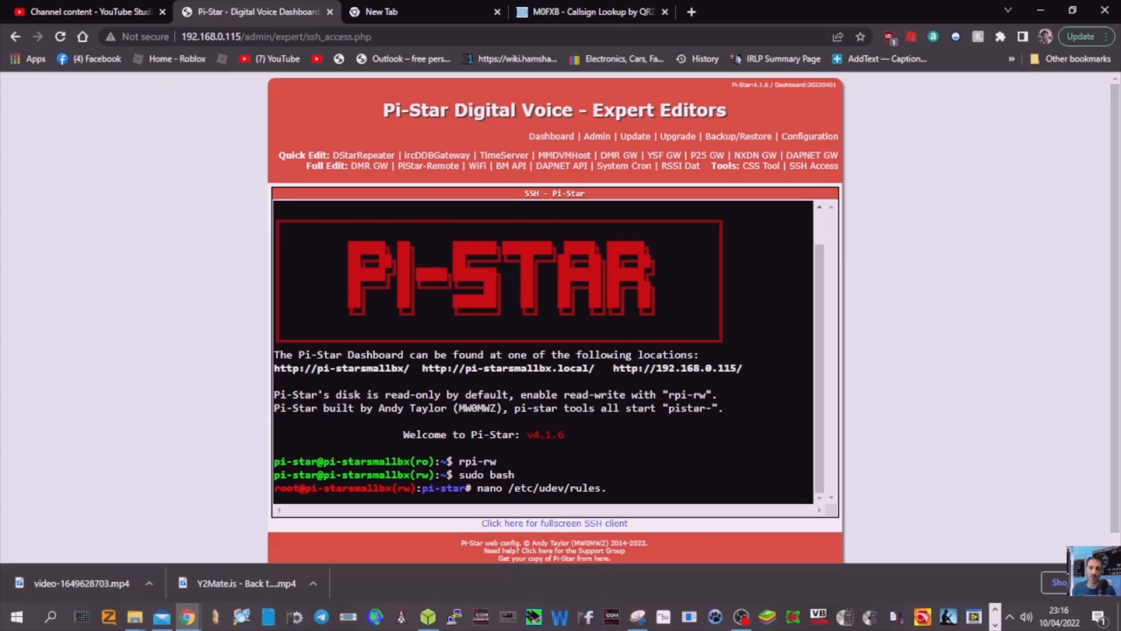
text(.d)
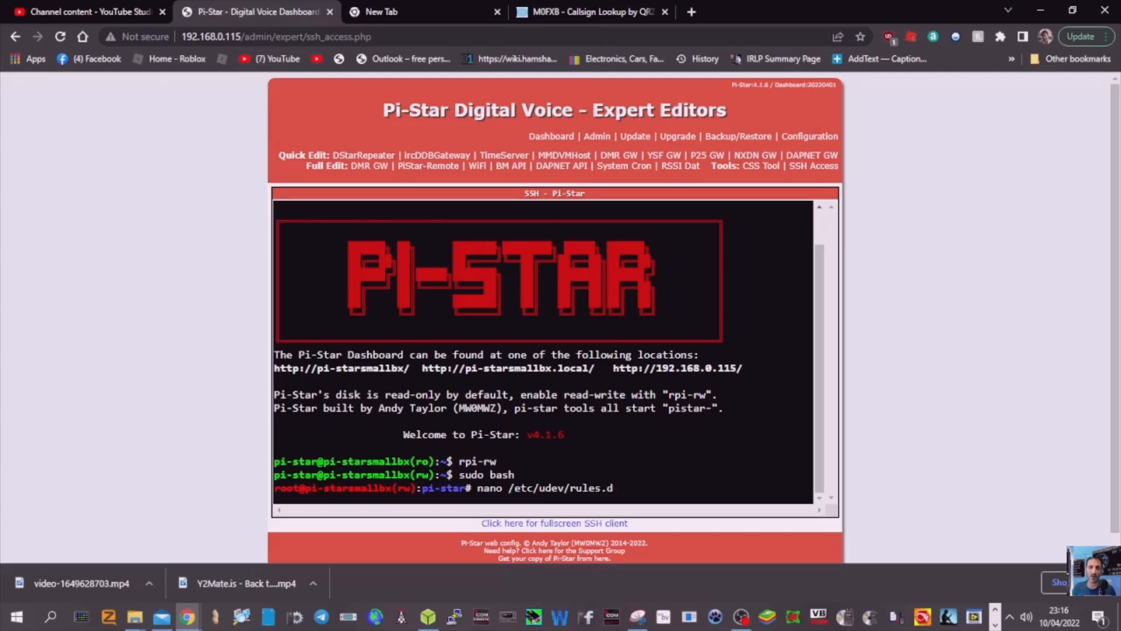
text(/)
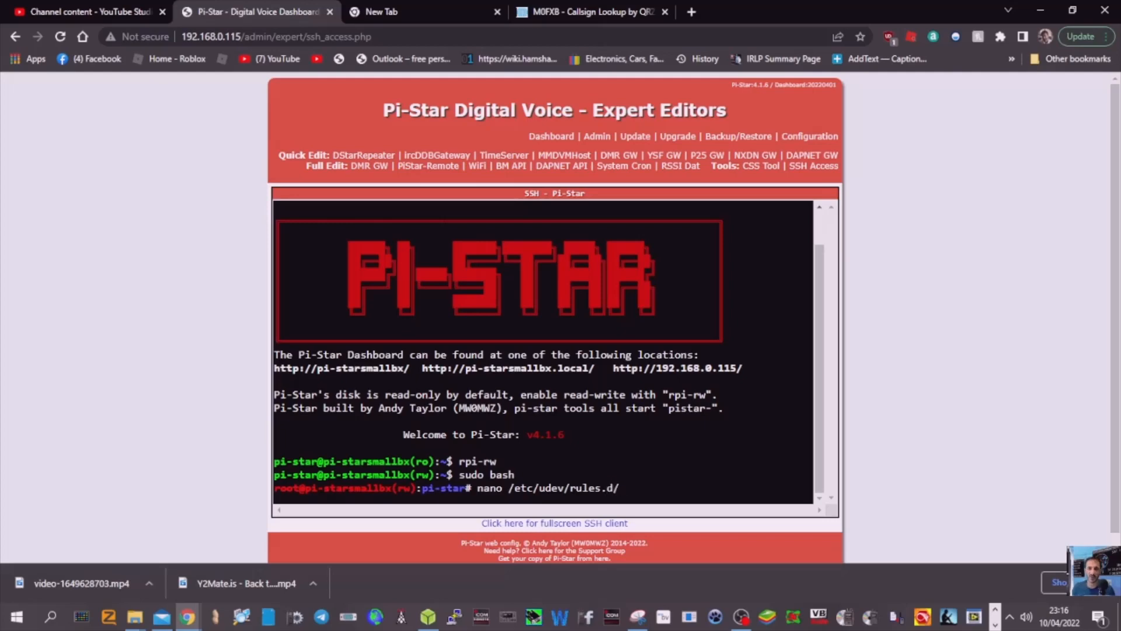
text(1)
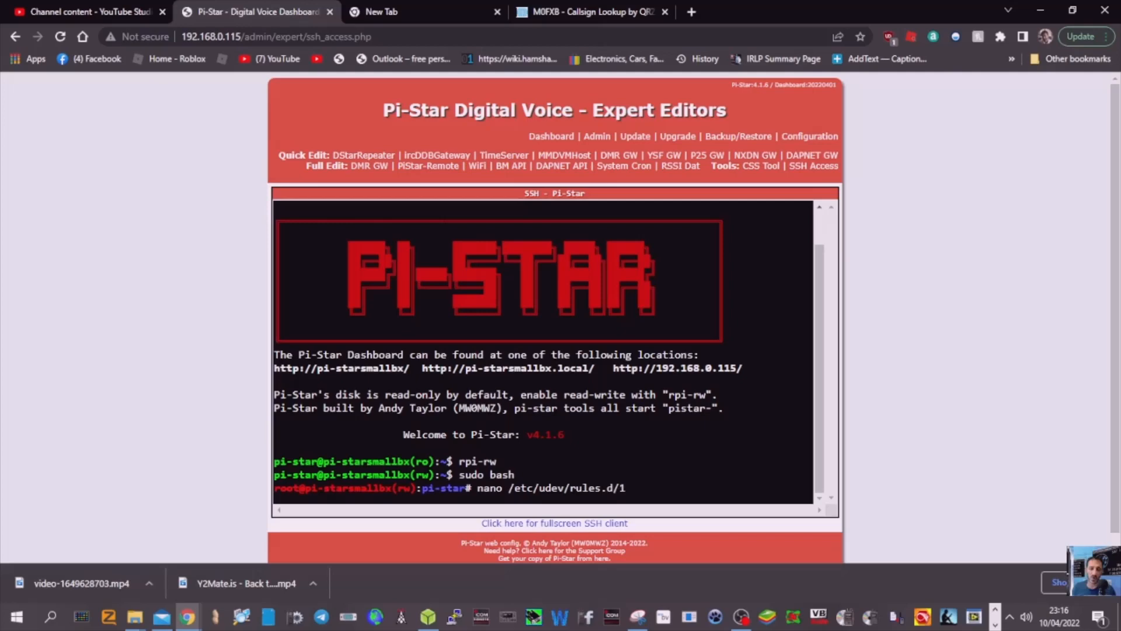
text(00)
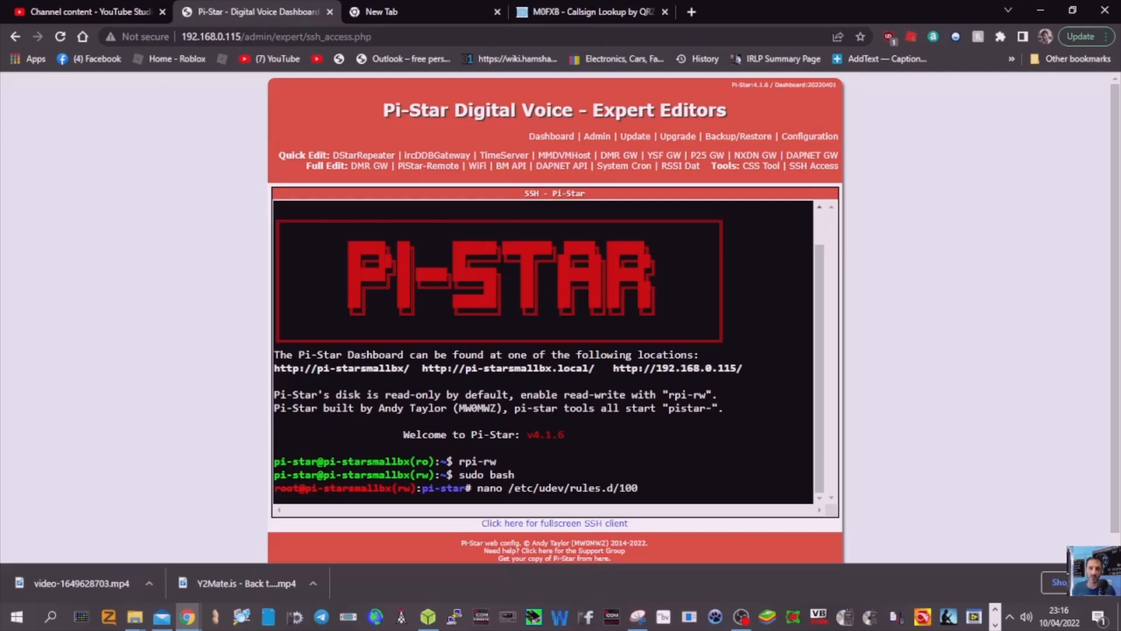
text(-p)
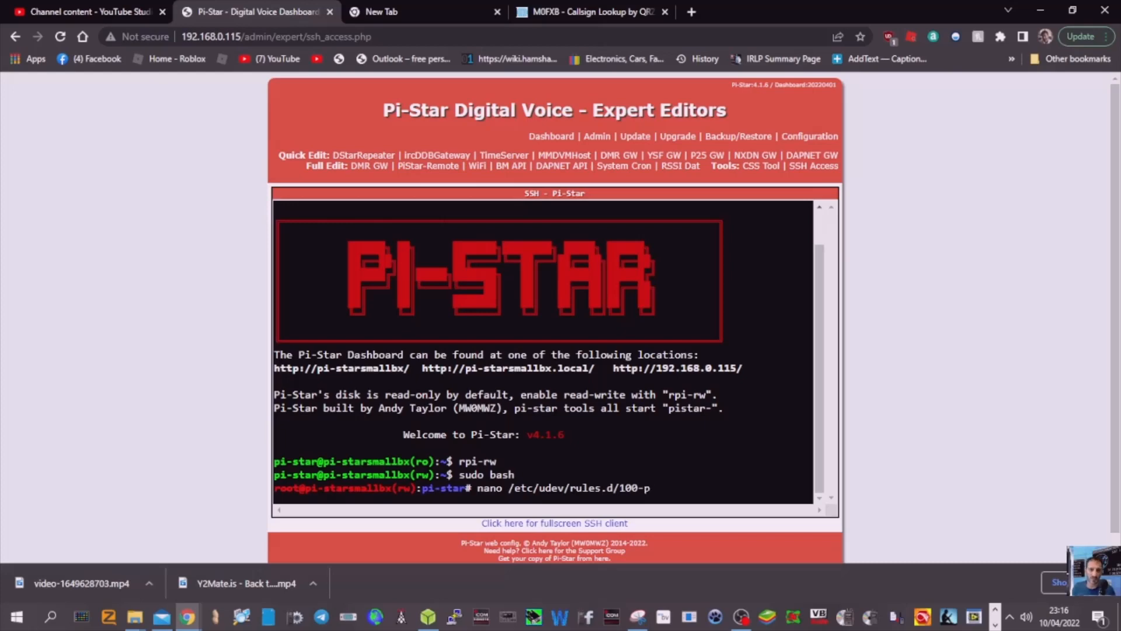
text(istar)
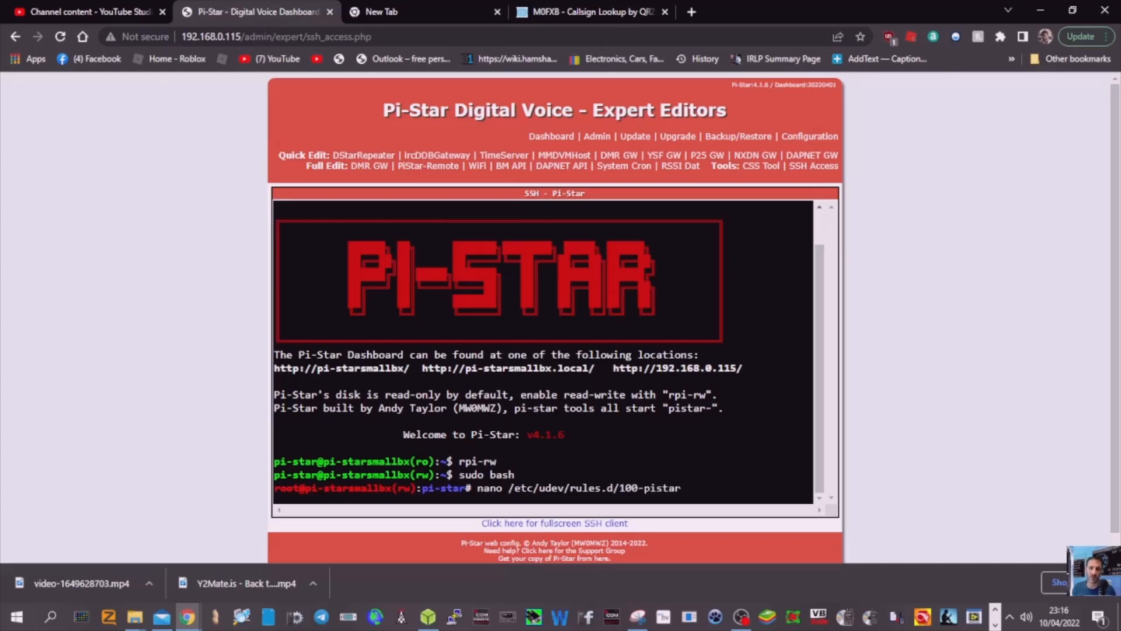
text(.rules)
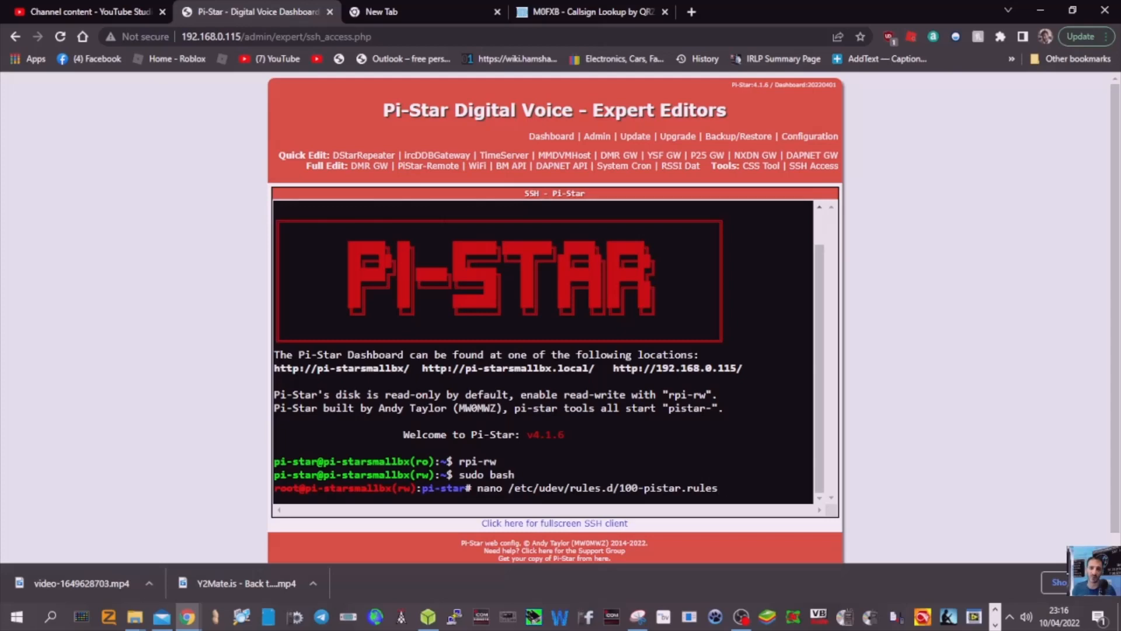
key(enter)
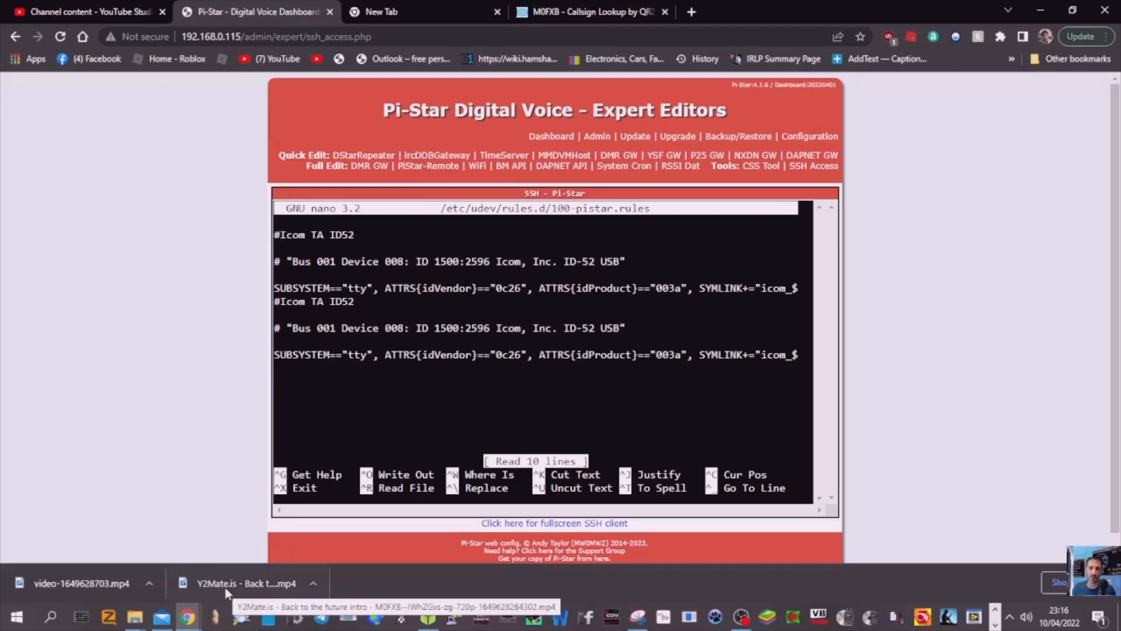
mouse_move(269, 581)
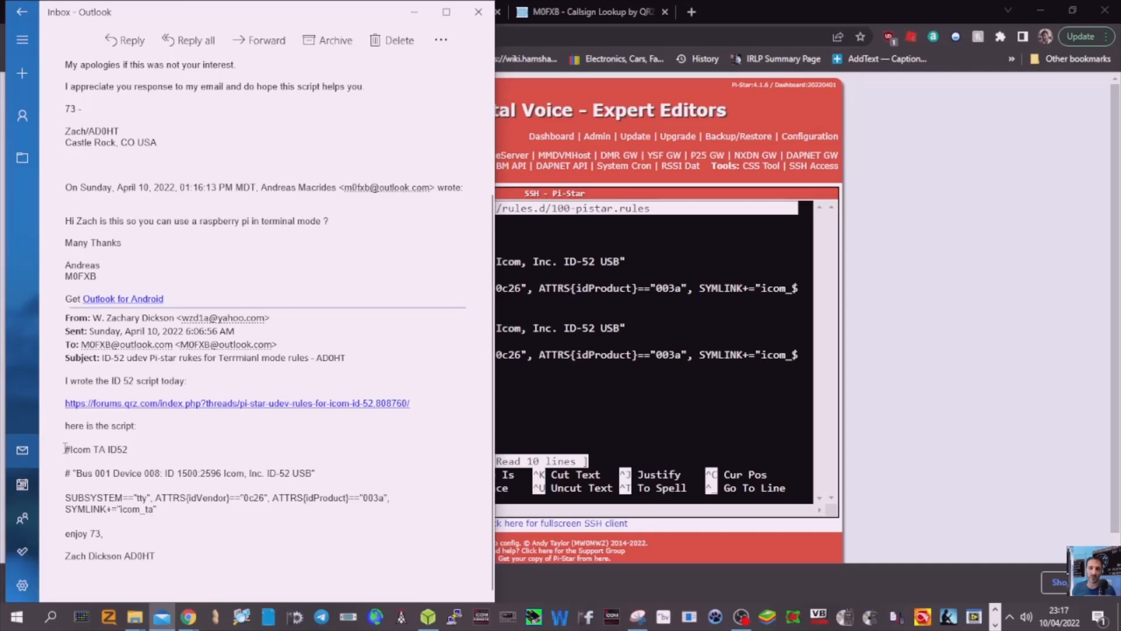
Select and copy the ID-52 udev rule lines from the Outlook email.
drag(65, 448, 101, 475)
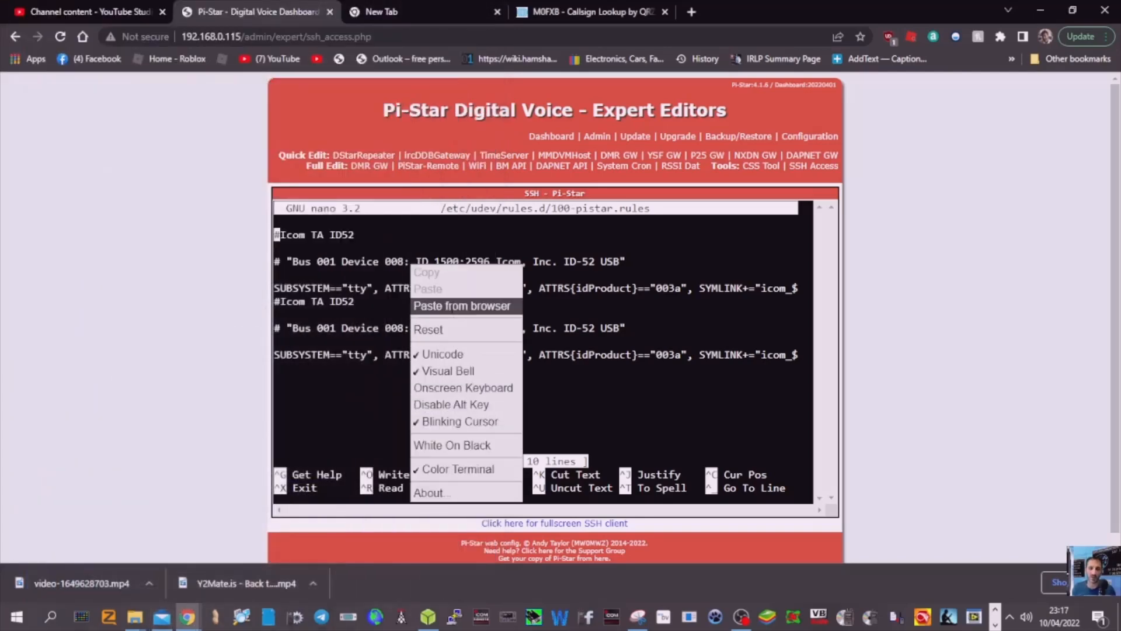
Paste the copied ID-52 rule into 100-pistar.rules via the browser paste box.
click(463, 304)
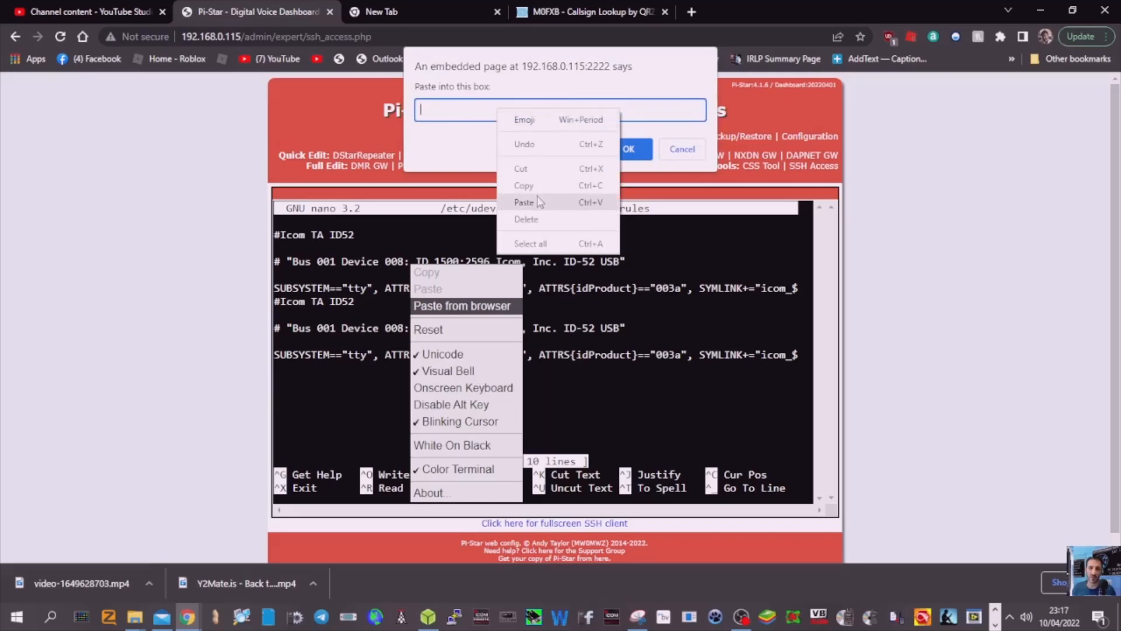
click(525, 202)
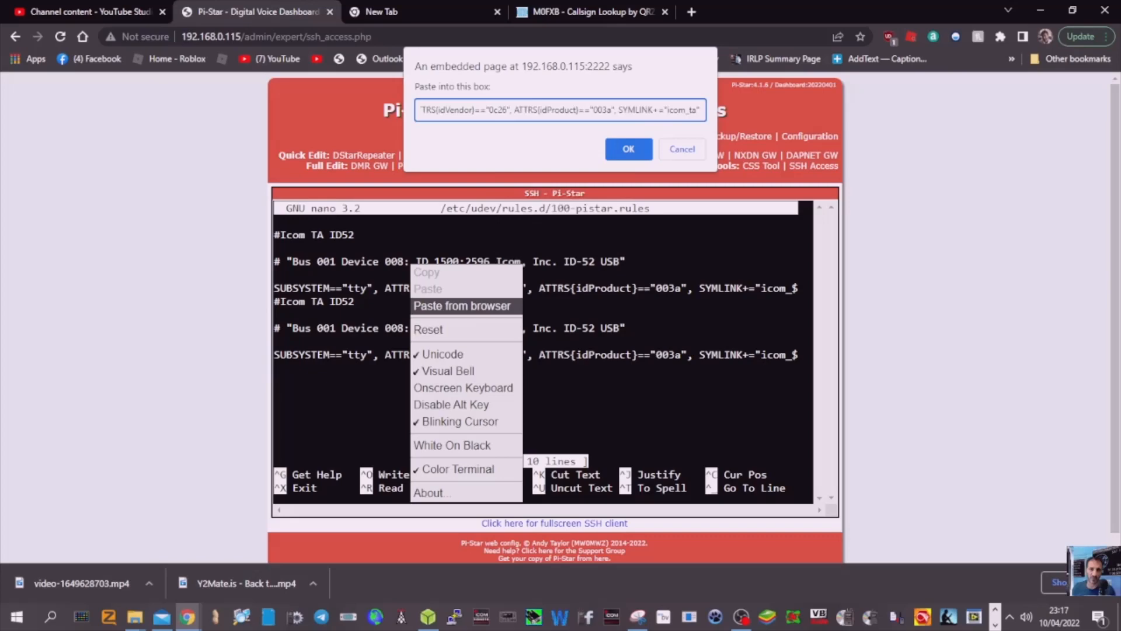
mouse_move(609, 164)
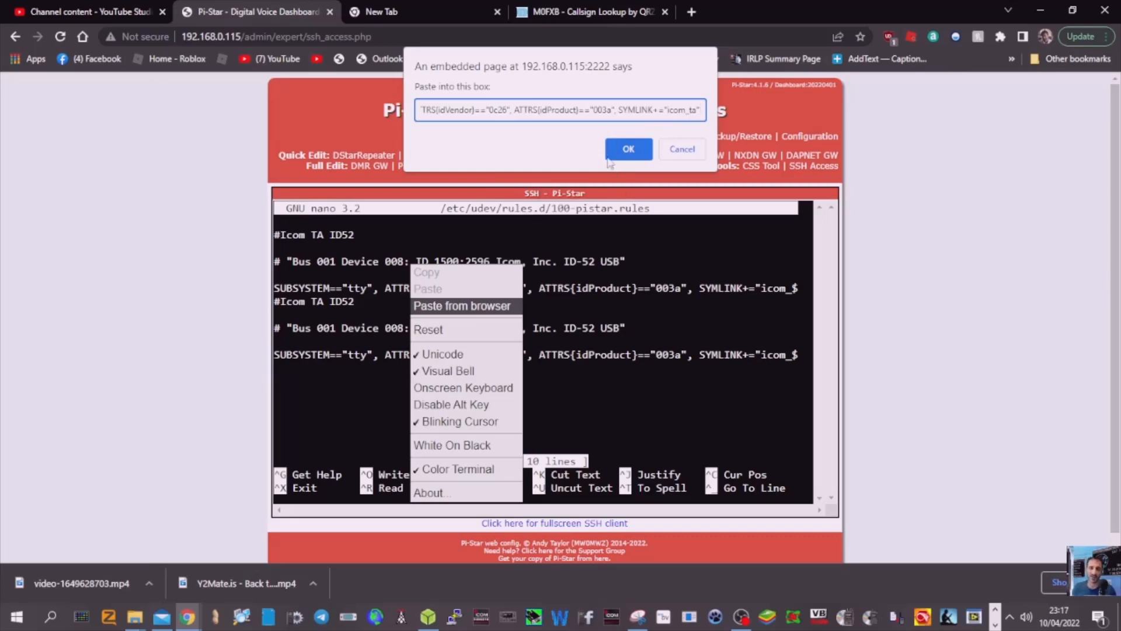
click(627, 149)
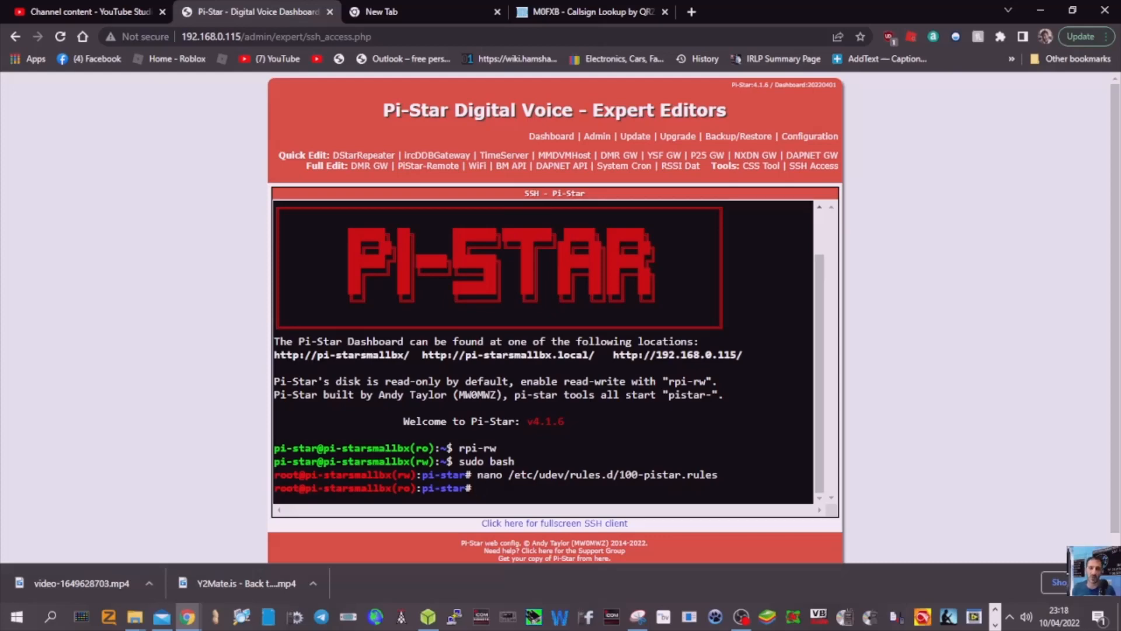
Exit the root shell and navigate to the Configuration page, confirming the leave prompt.
text(exit)
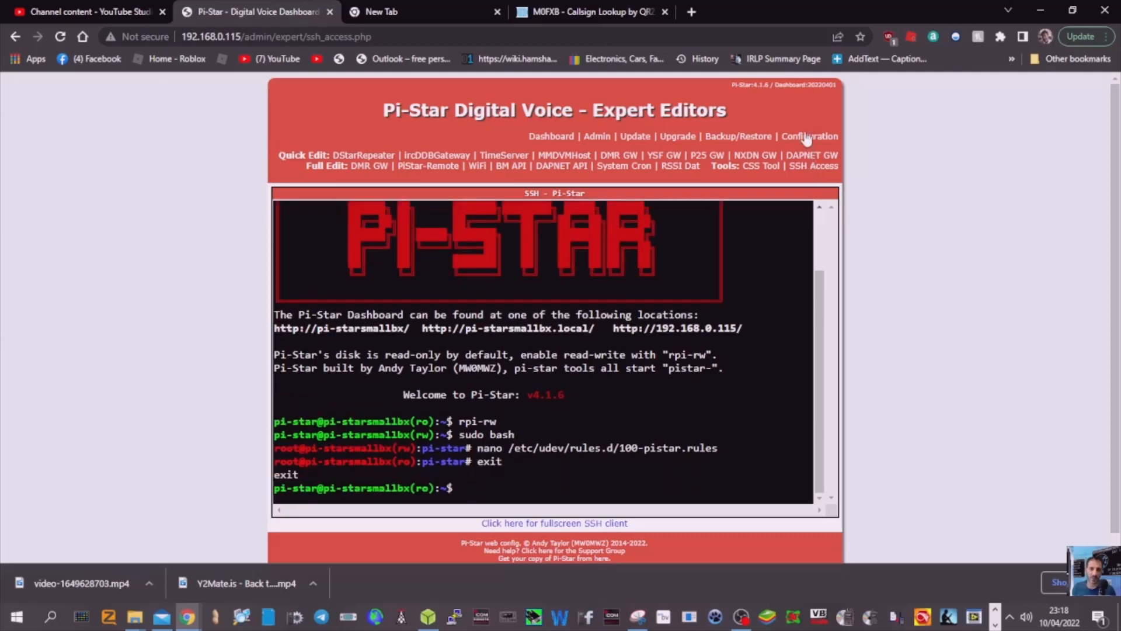
click(809, 135)
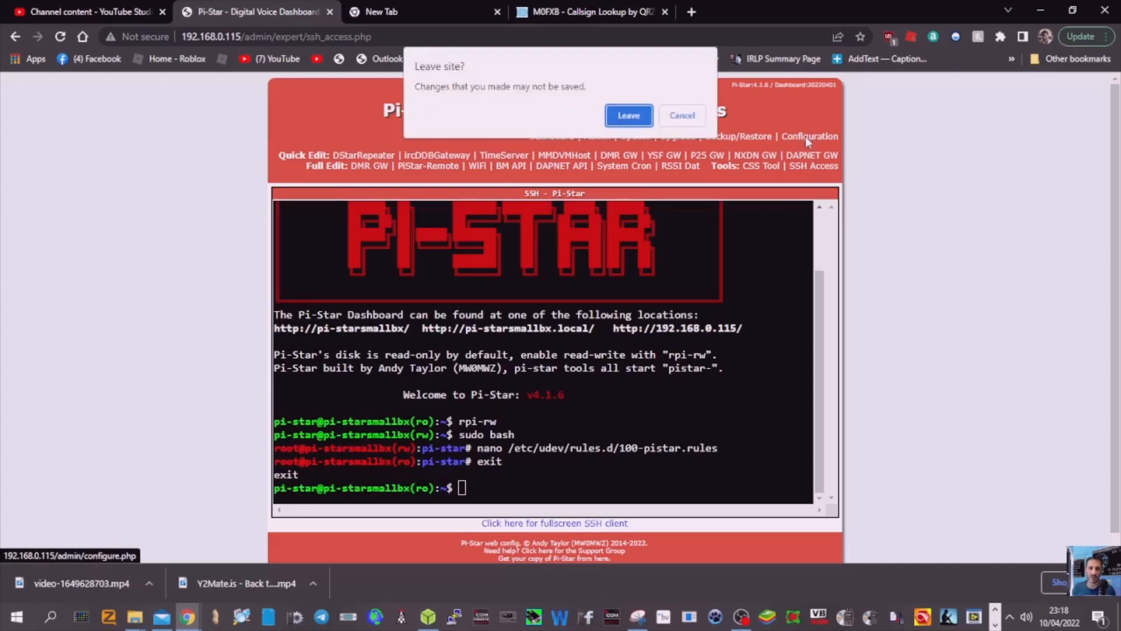
click(627, 116)
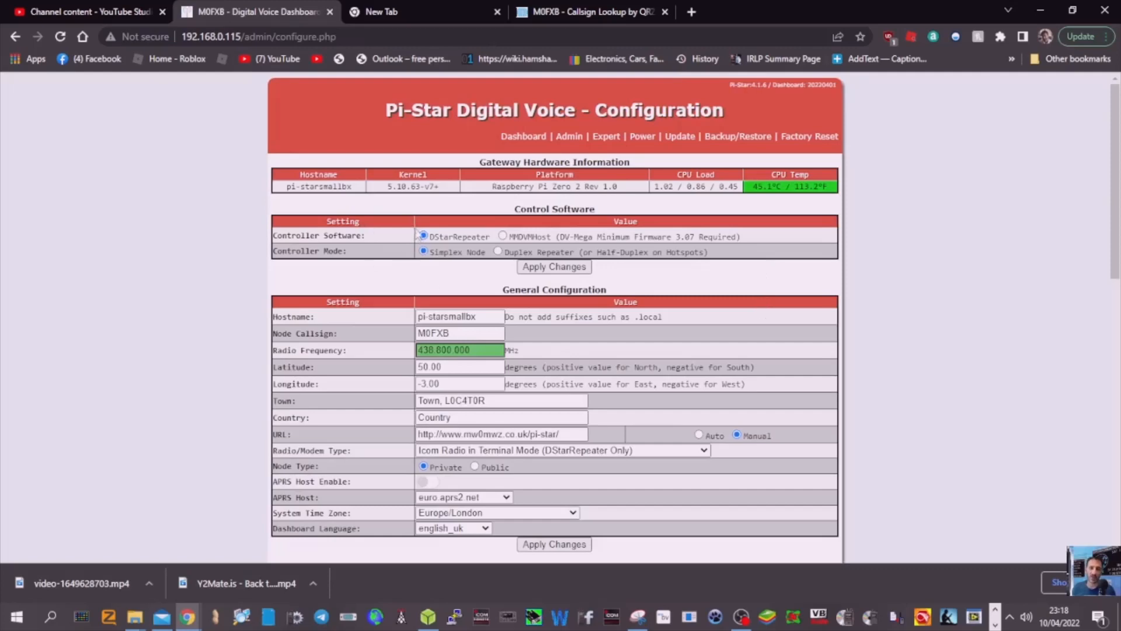
scroll(down, 3)
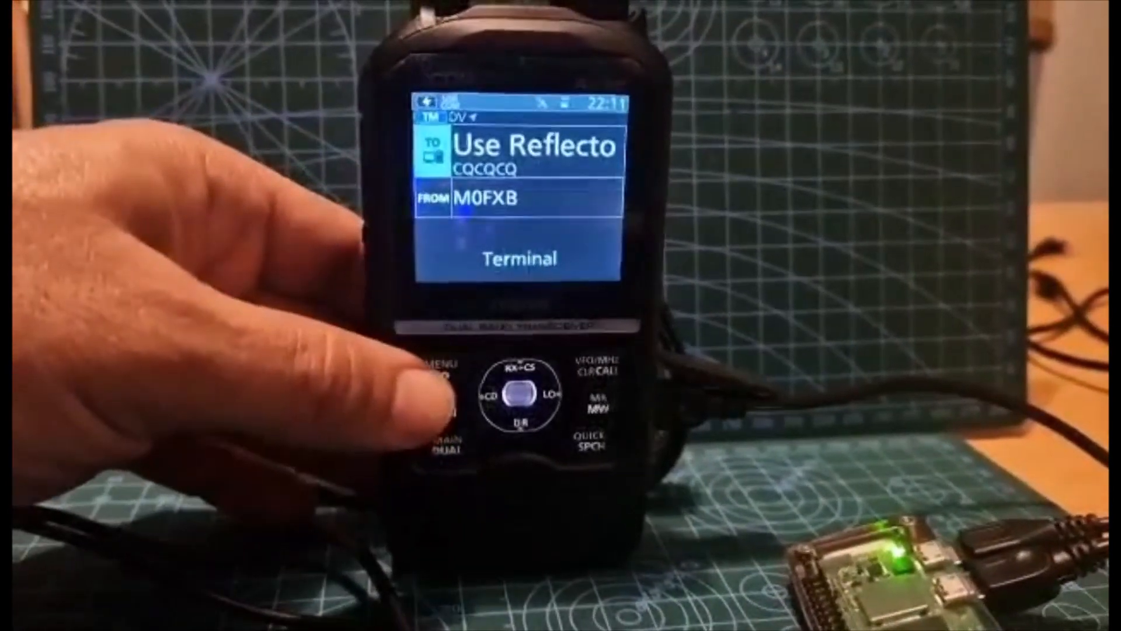
From the ID-52 menu, open DV GW and select Terminal mode.
click(432, 383)
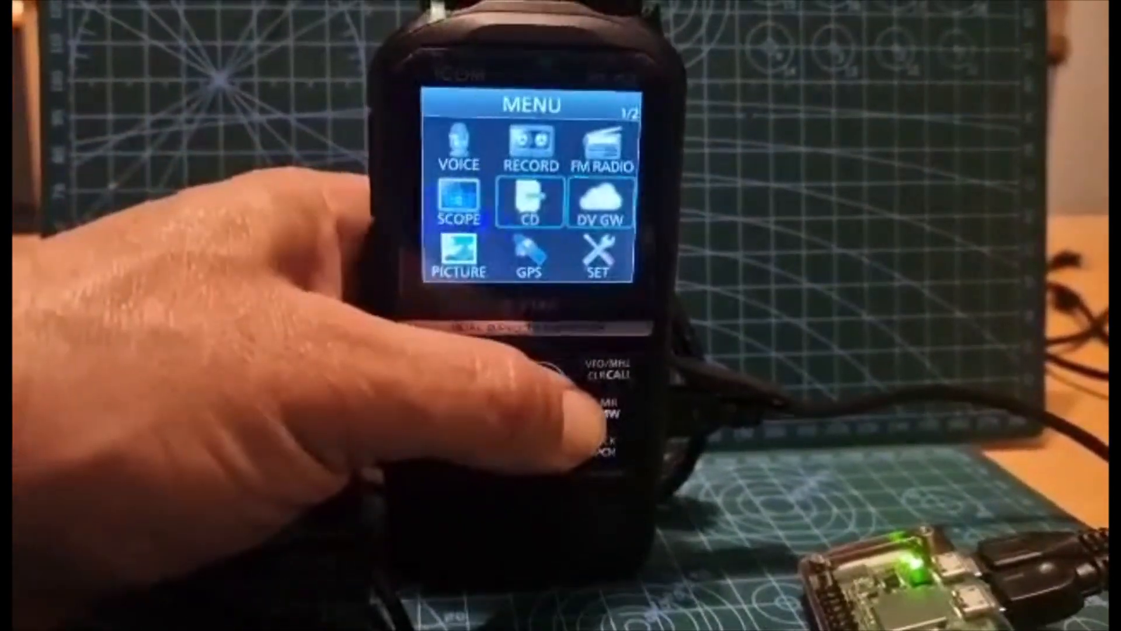
click(600, 208)
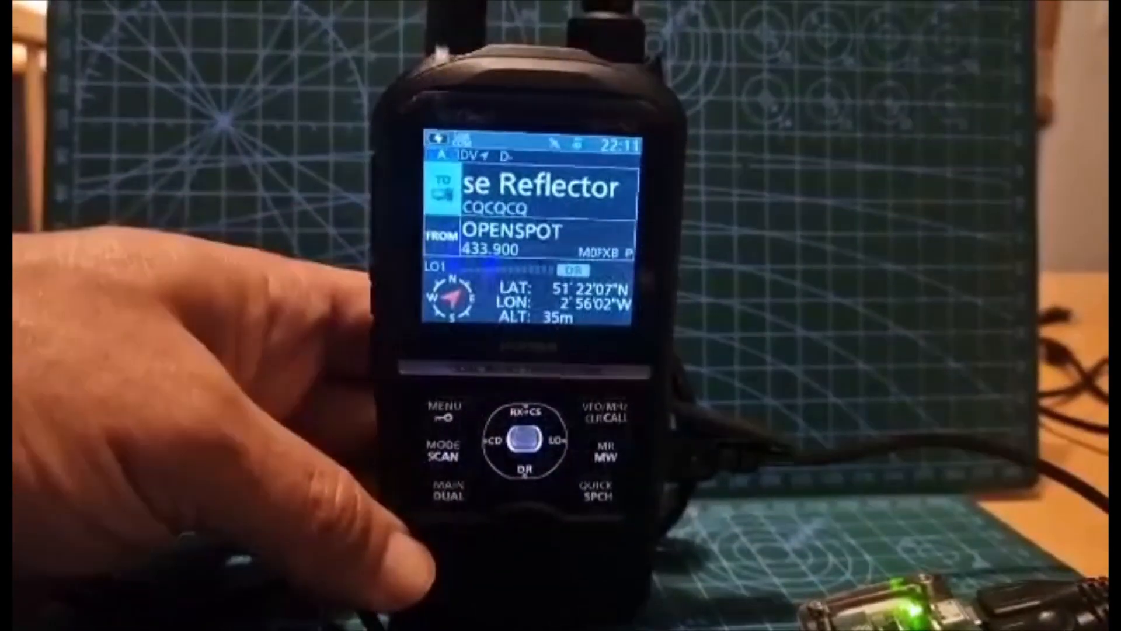
click(444, 411)
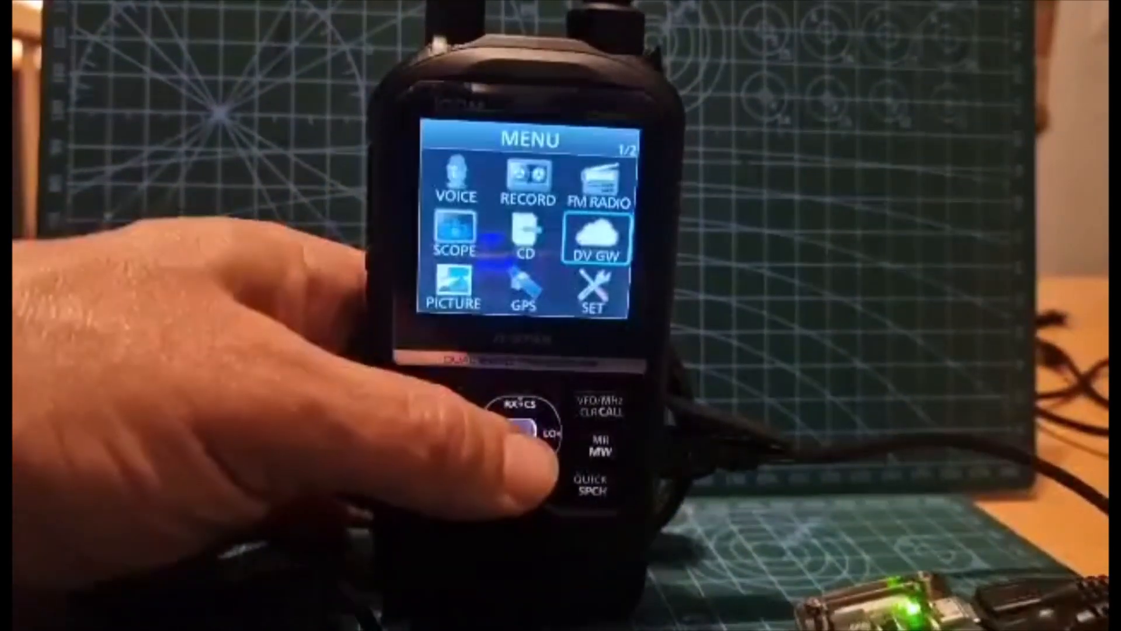
click(522, 436)
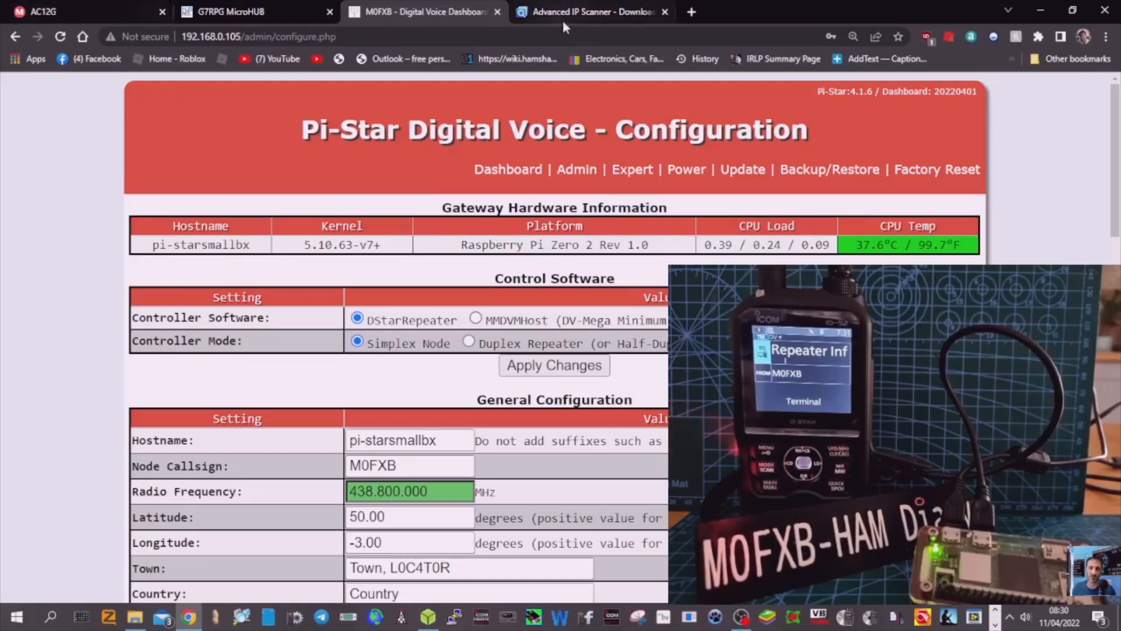
Check the hotspot in the router's connected devices, then return to the main Pi-Star dashboard.
click(593, 12)
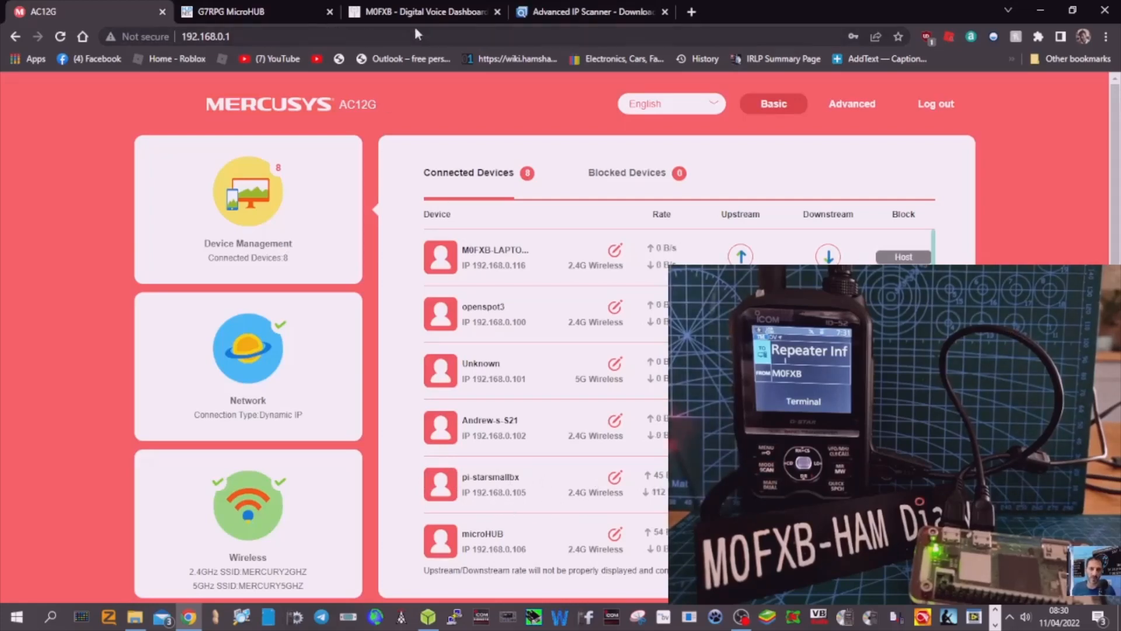
click(422, 11)
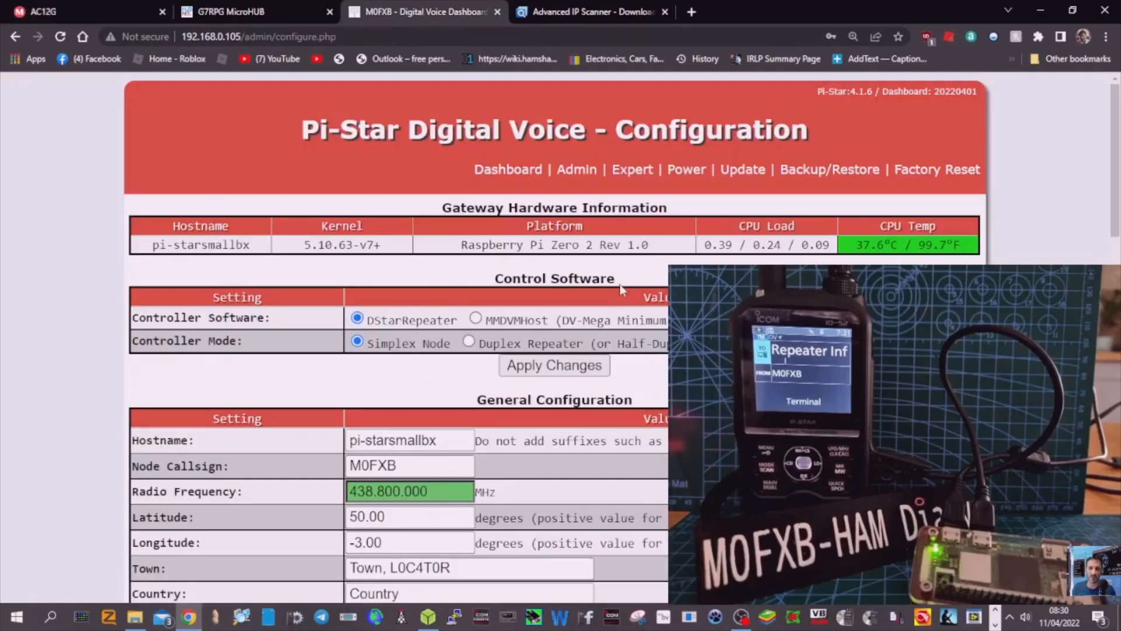
click(508, 169)
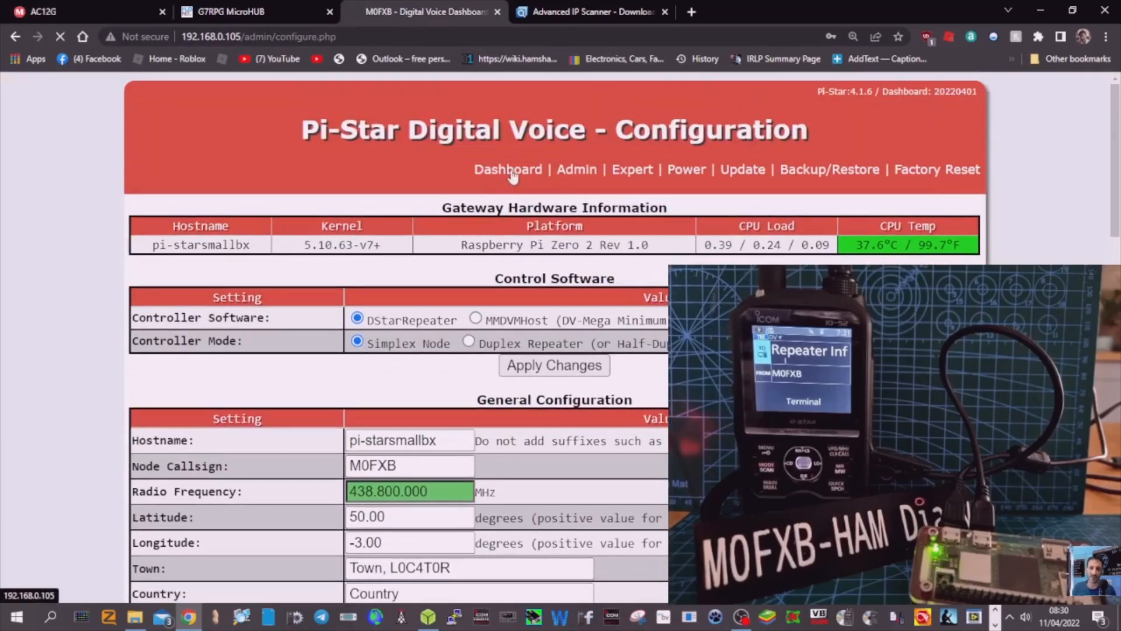
click(508, 169)
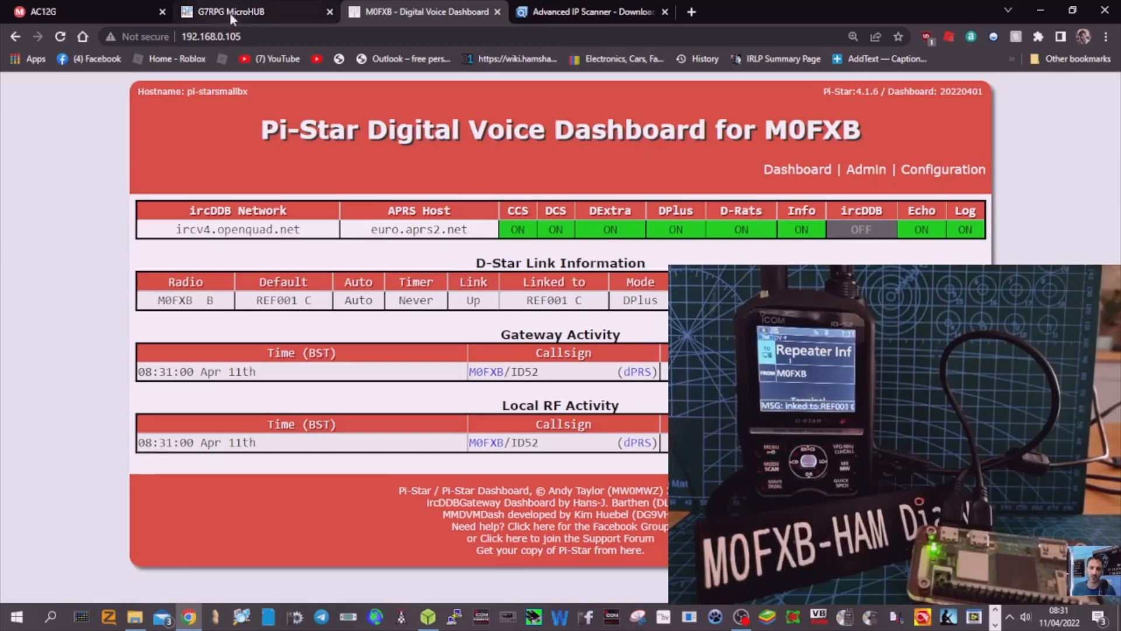
click(943, 170)
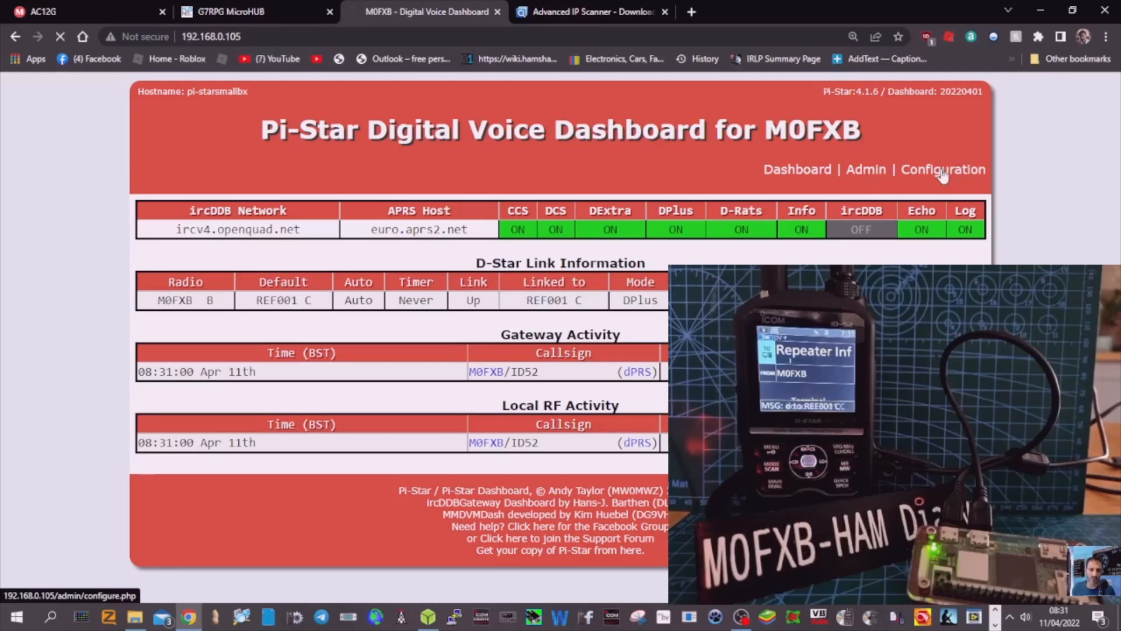
click(944, 170)
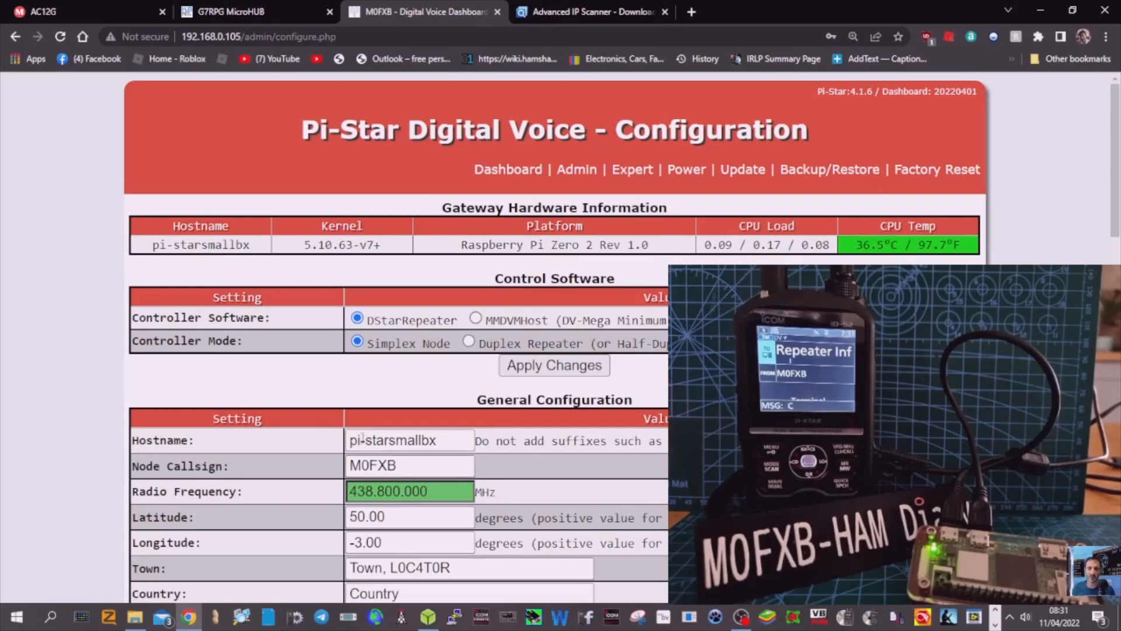
scroll(down, 3)
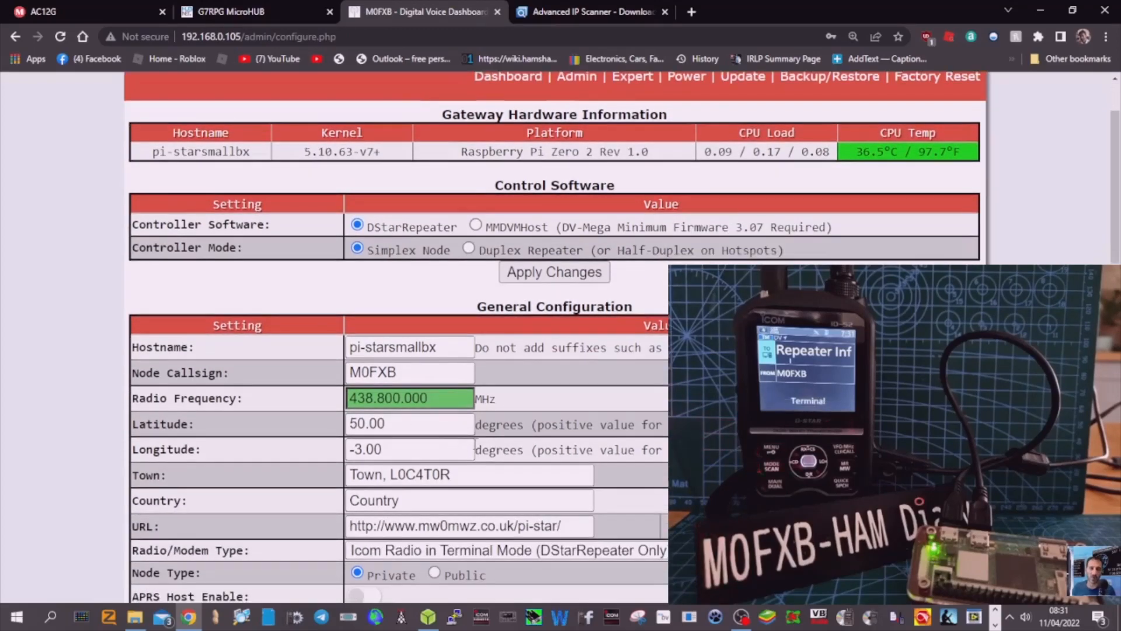
scroll(down, 3)
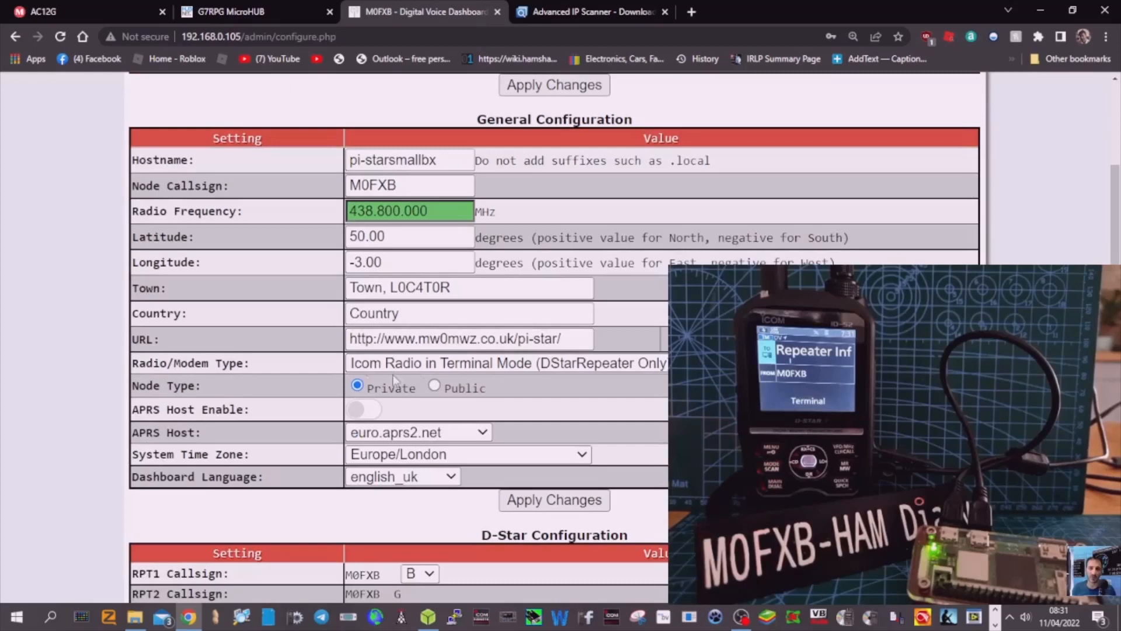
mouse_move(509, 378)
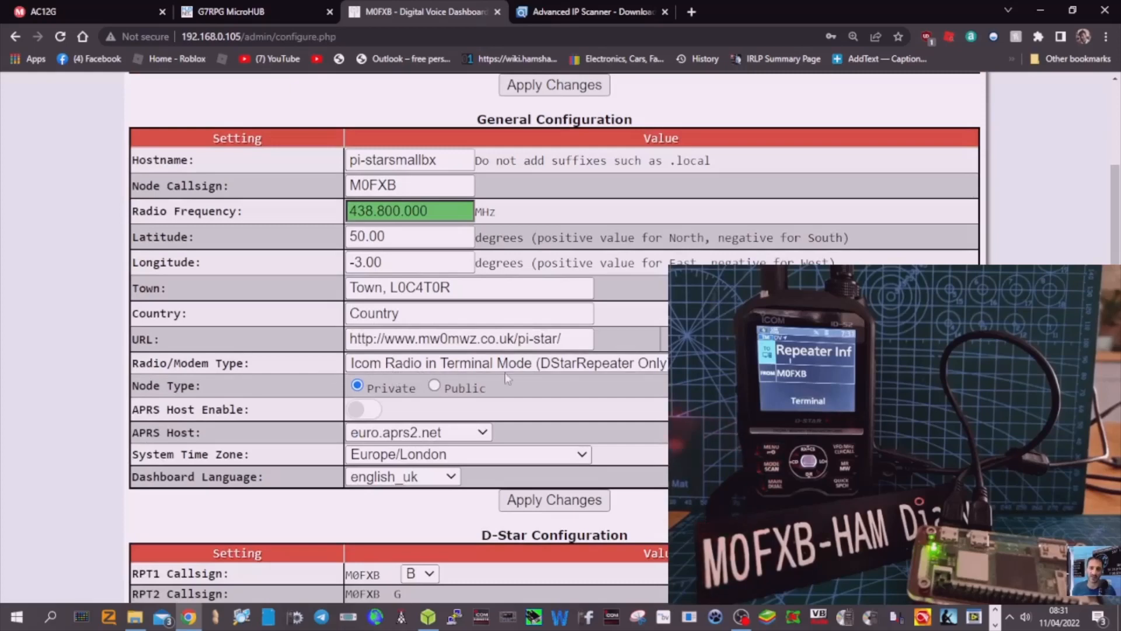
scroll(down, 3)
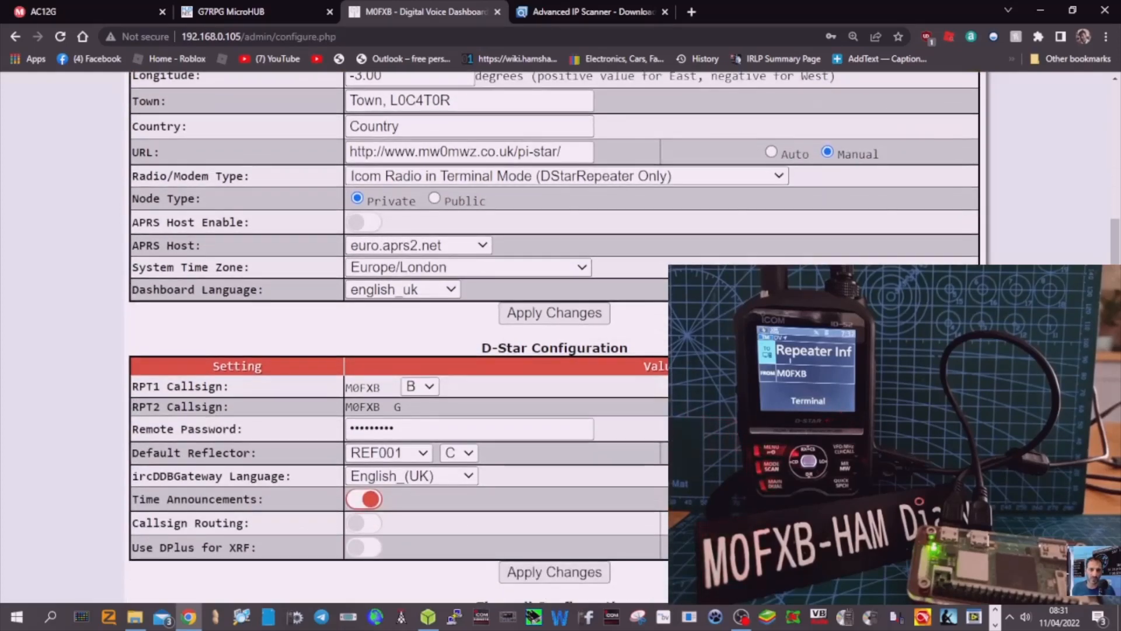
scroll(down, 3)
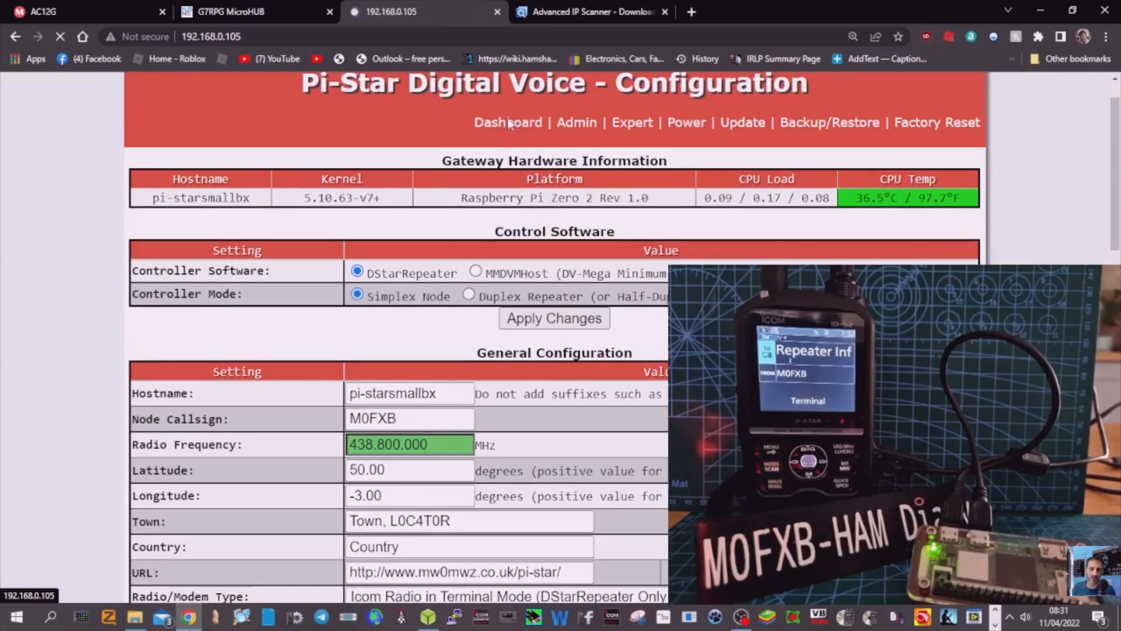
click(508, 123)
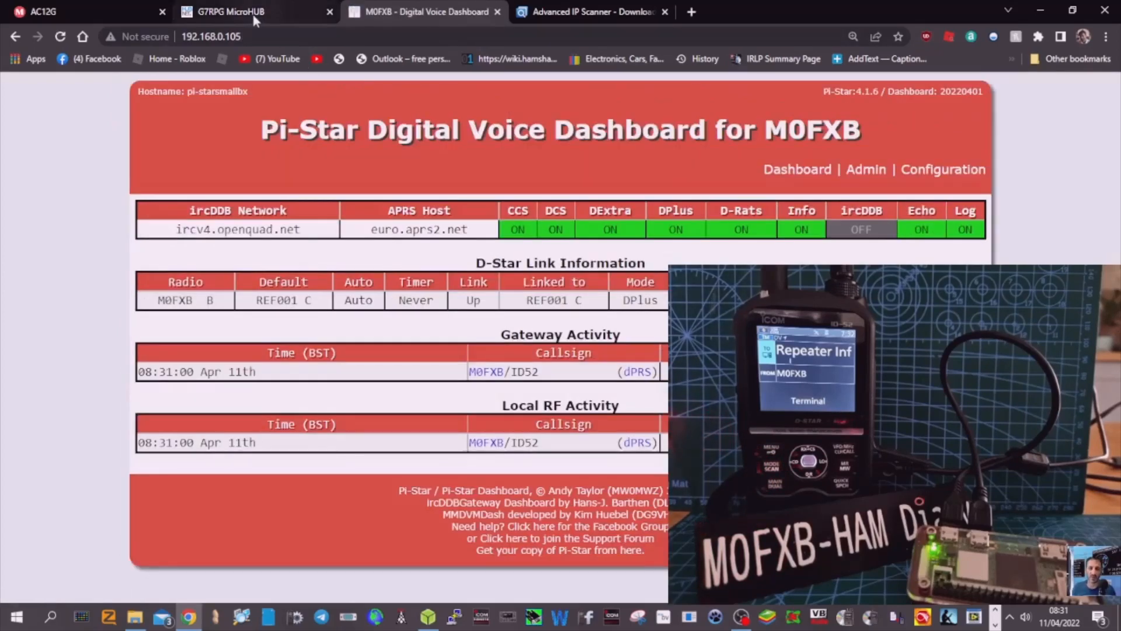
On the G7RPG MicroHUB site, go to Connect to HUBNet > Digital D-Star and the XLX477 dashboard.
click(232, 11)
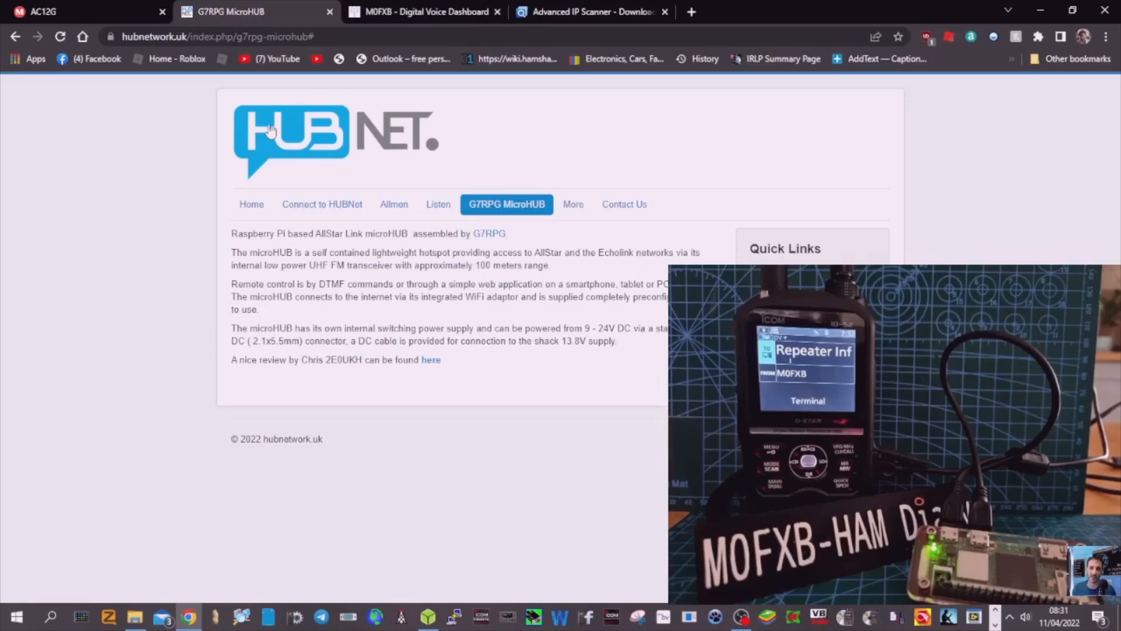
click(322, 204)
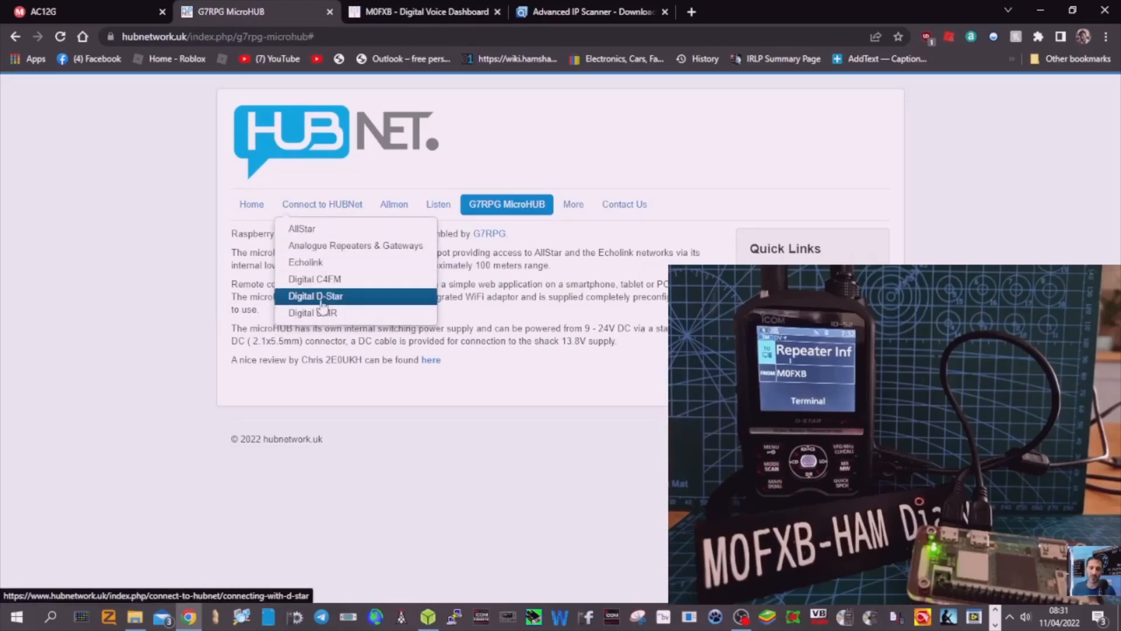
click(316, 296)
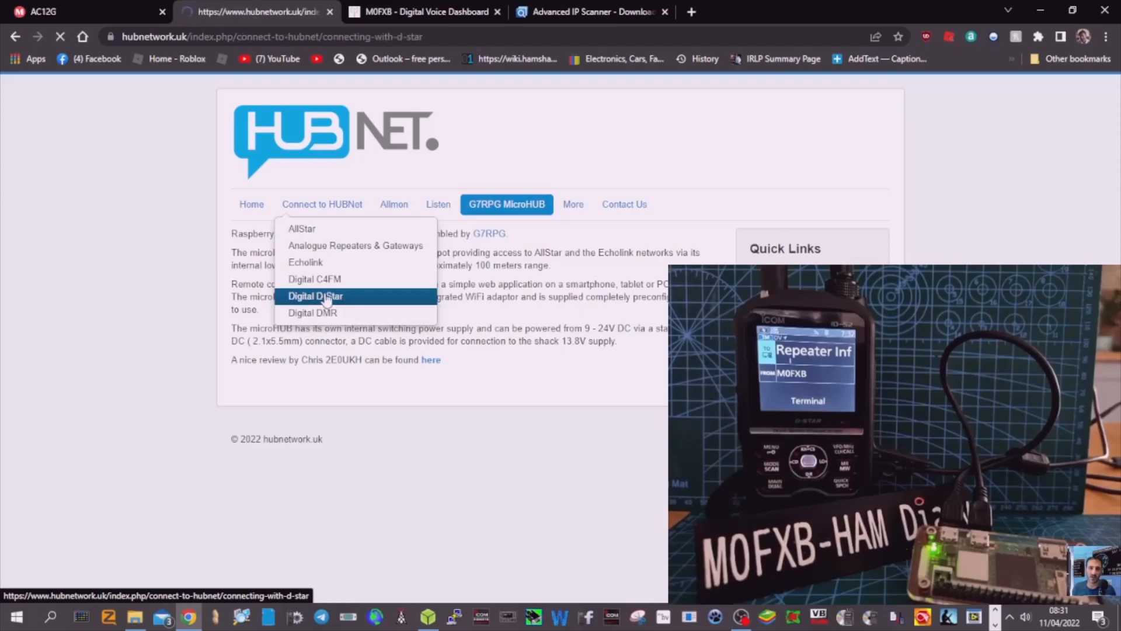
click(314, 295)
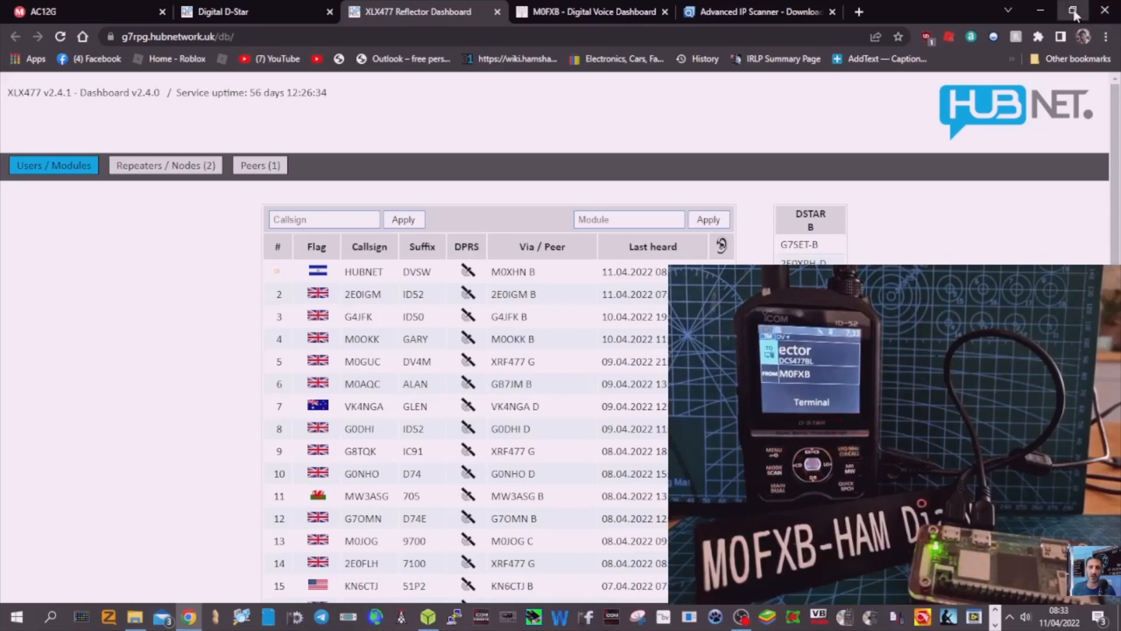
Split the Pi-Star tab into its own window beside the HUBNet Digital D-Star page.
click(1072, 12)
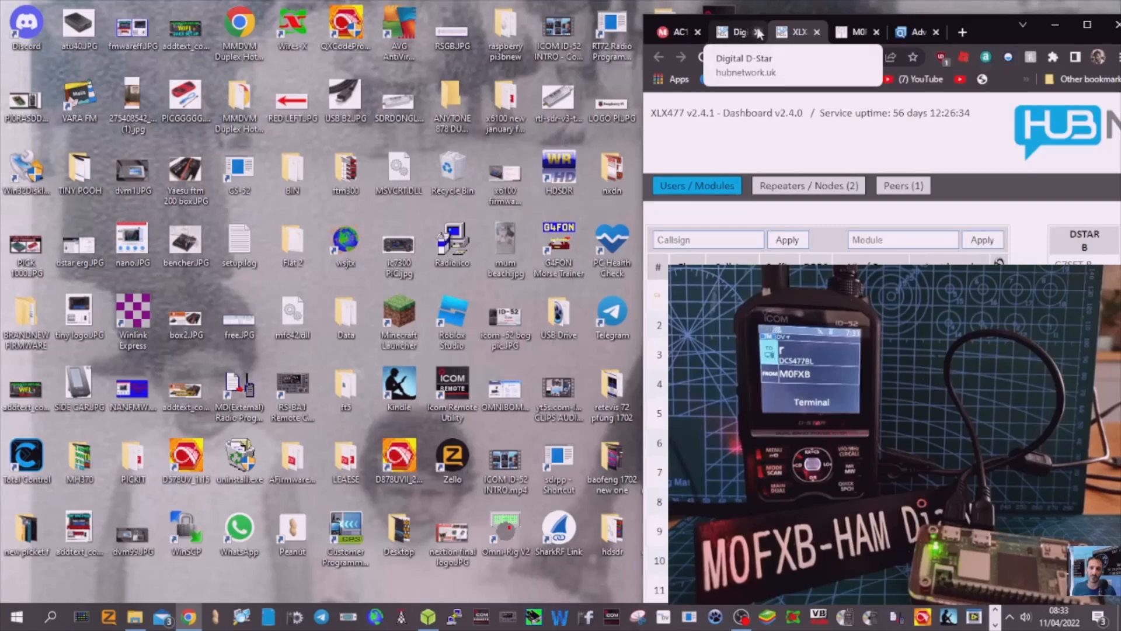
click(848, 32)
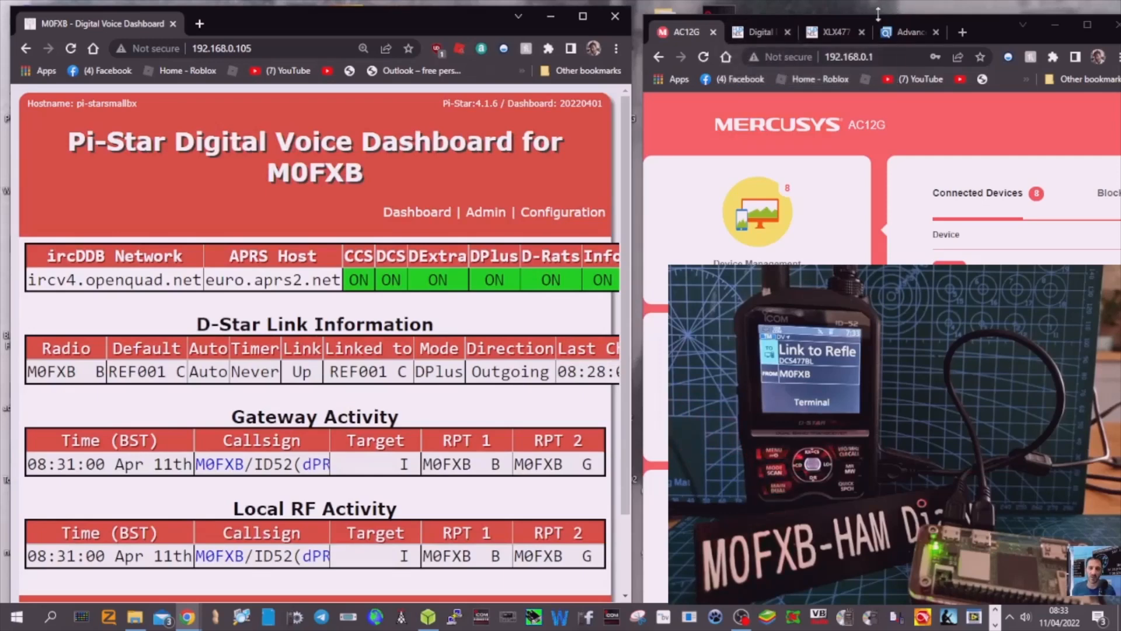
click(759, 32)
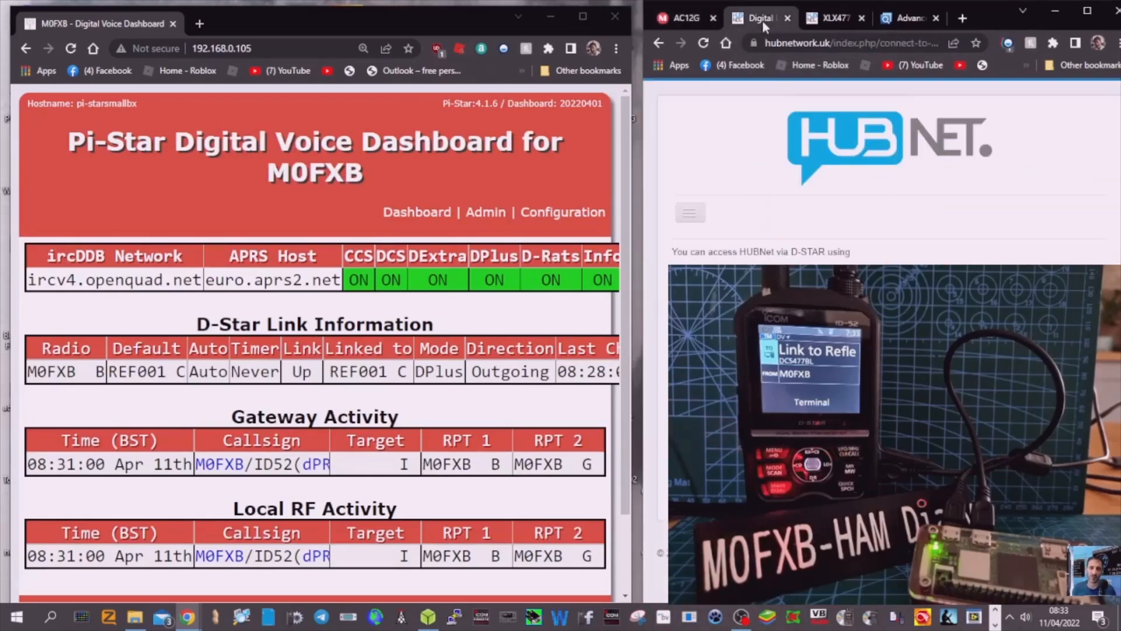